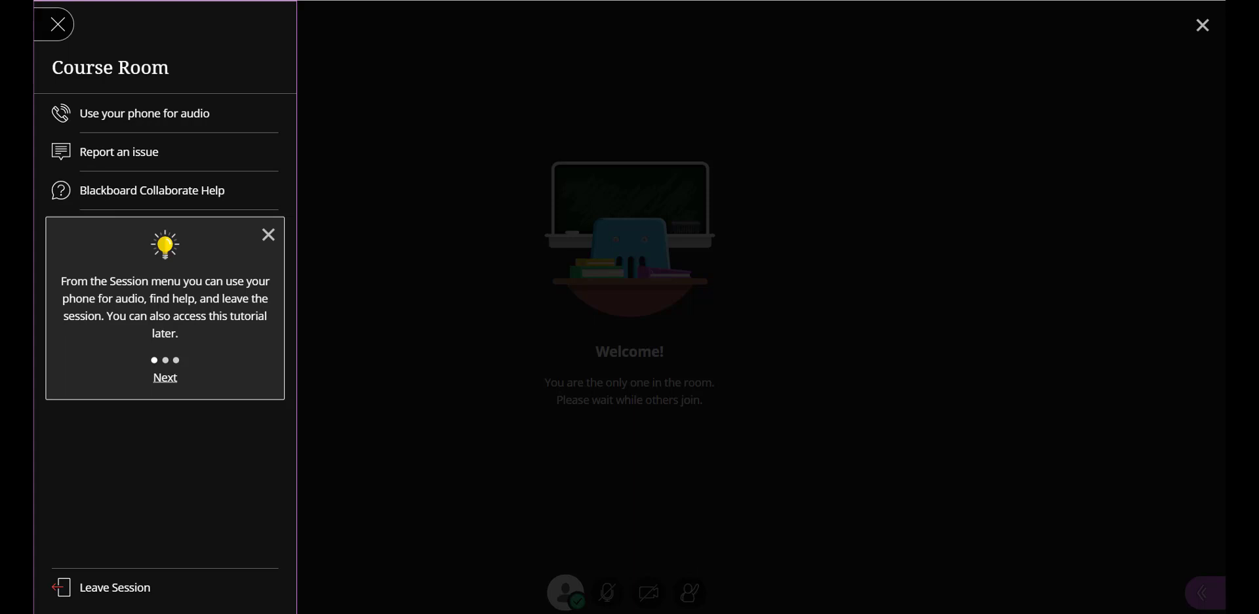
pyautogui.moveTo(461, 209)
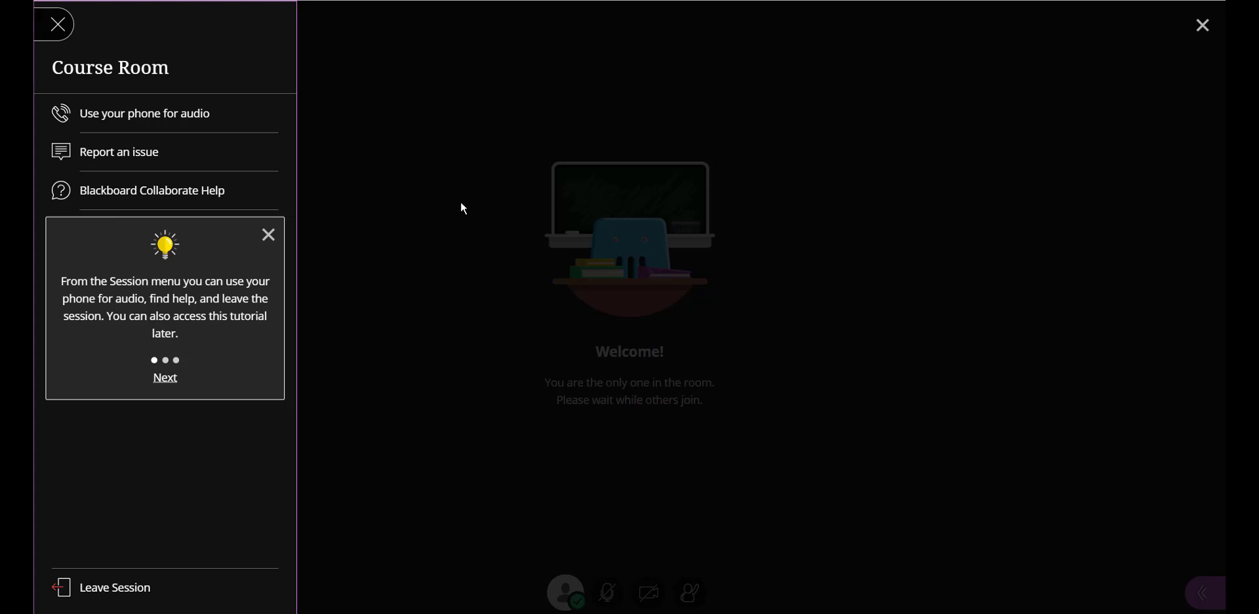
pyautogui.moveTo(397, 294)
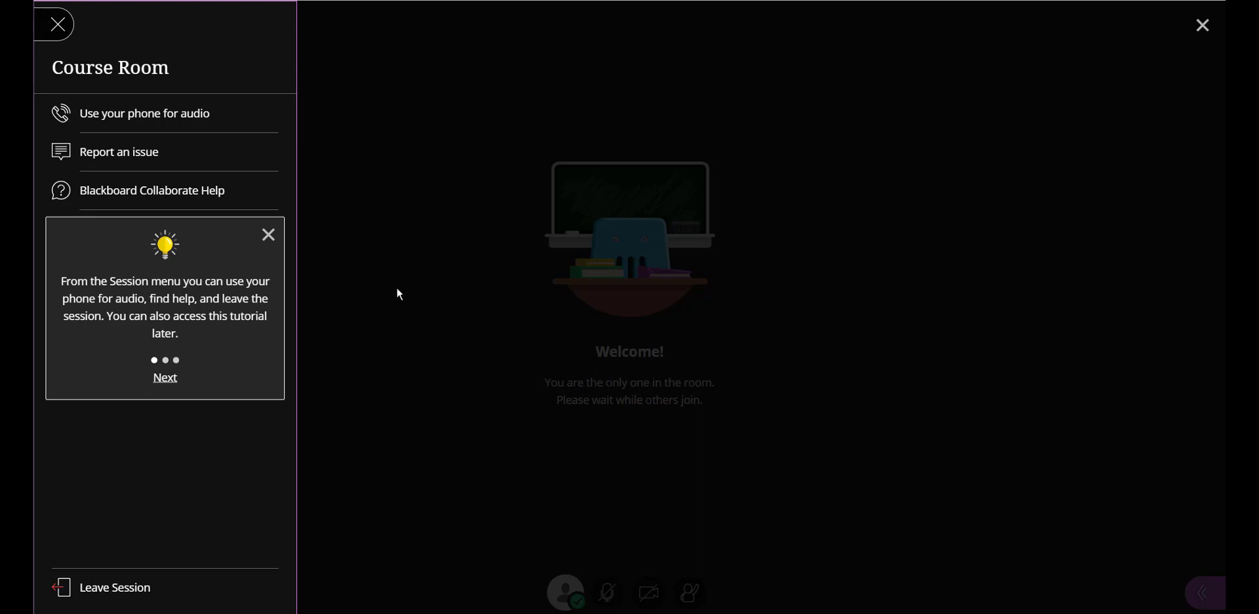
pyautogui.moveTo(369, 323)
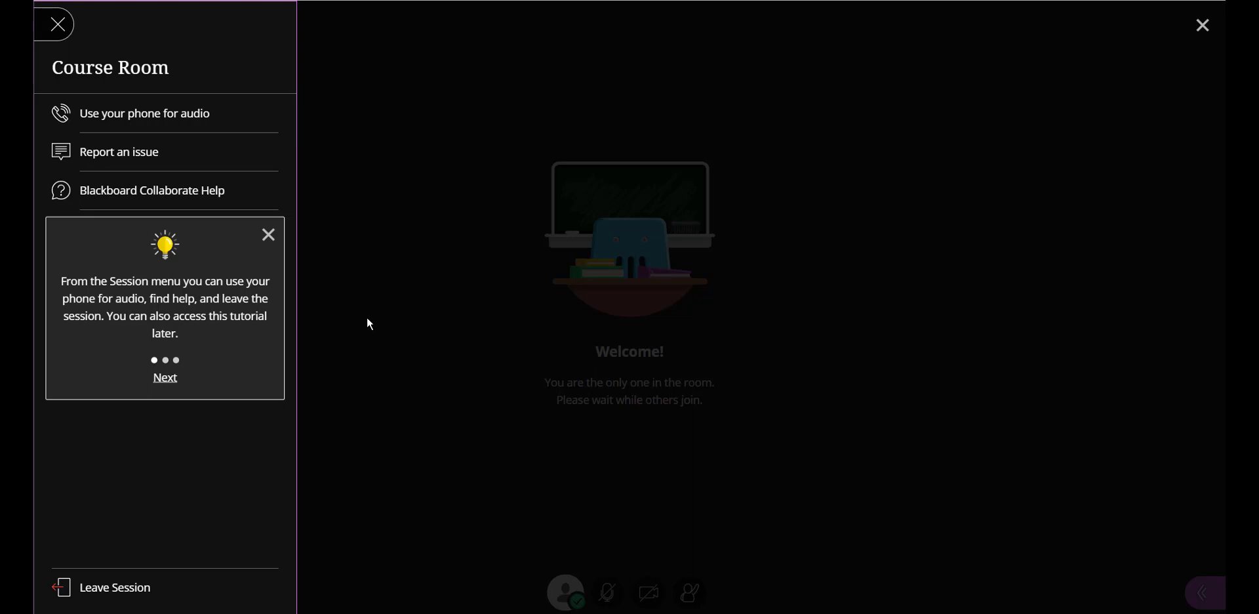
pyautogui.moveTo(360, 289)
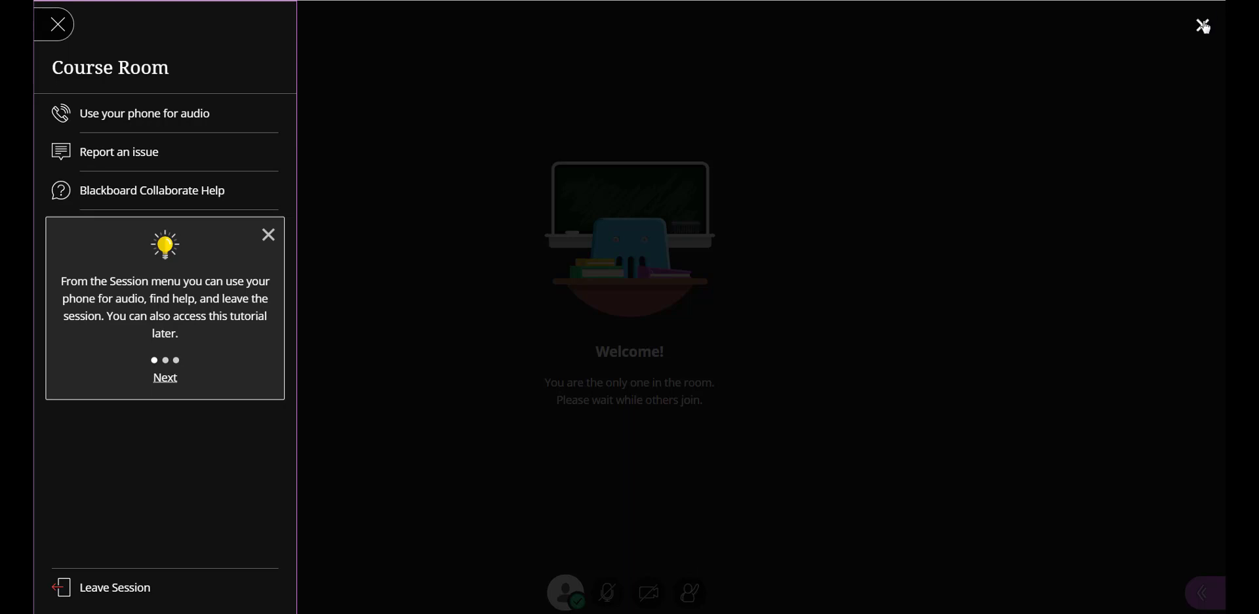
# Dismiss the session menu and its tutorial tip to reveal the empty course room
pyautogui.click(57, 23)
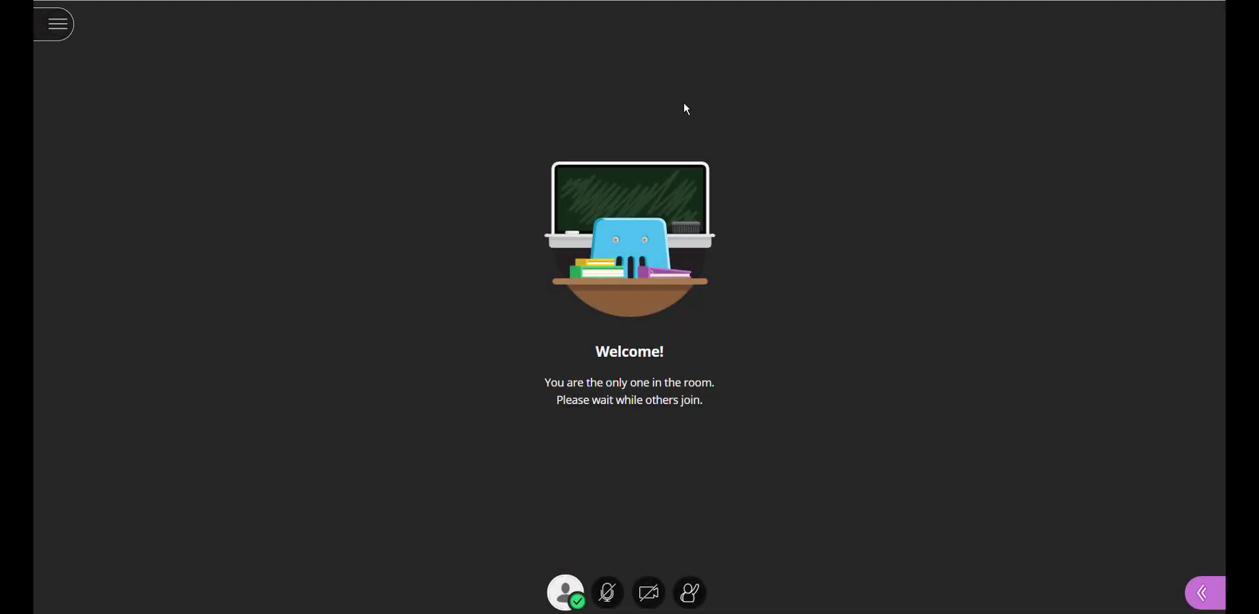
pyautogui.moveTo(530, 227)
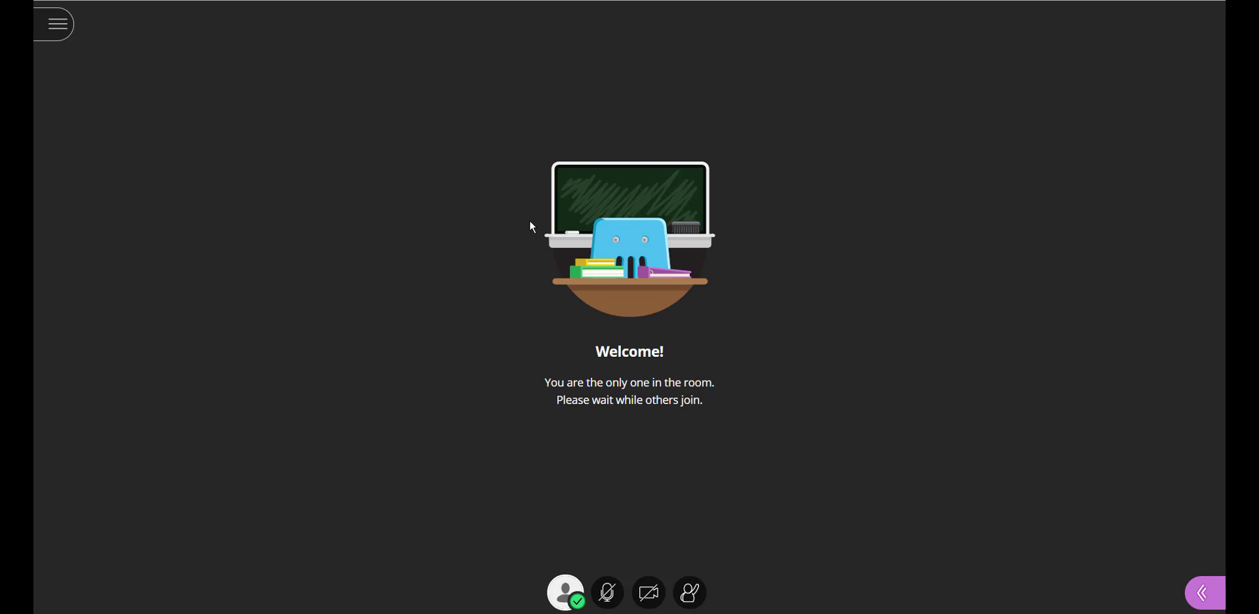
pyautogui.moveTo(731, 439)
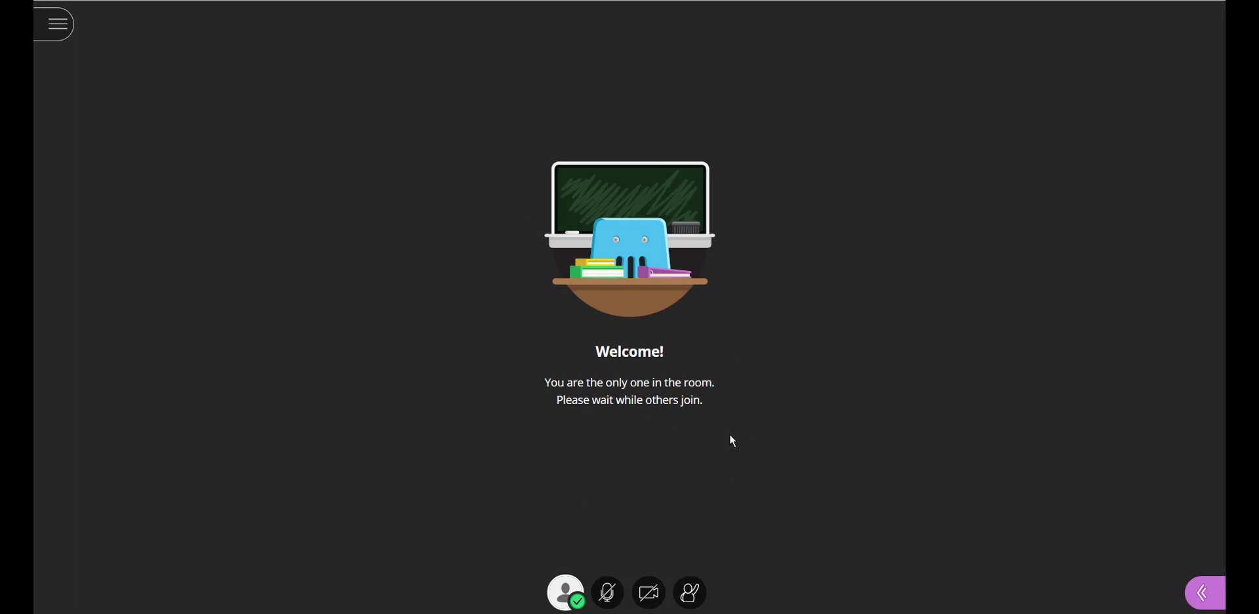
pyautogui.moveTo(727, 450)
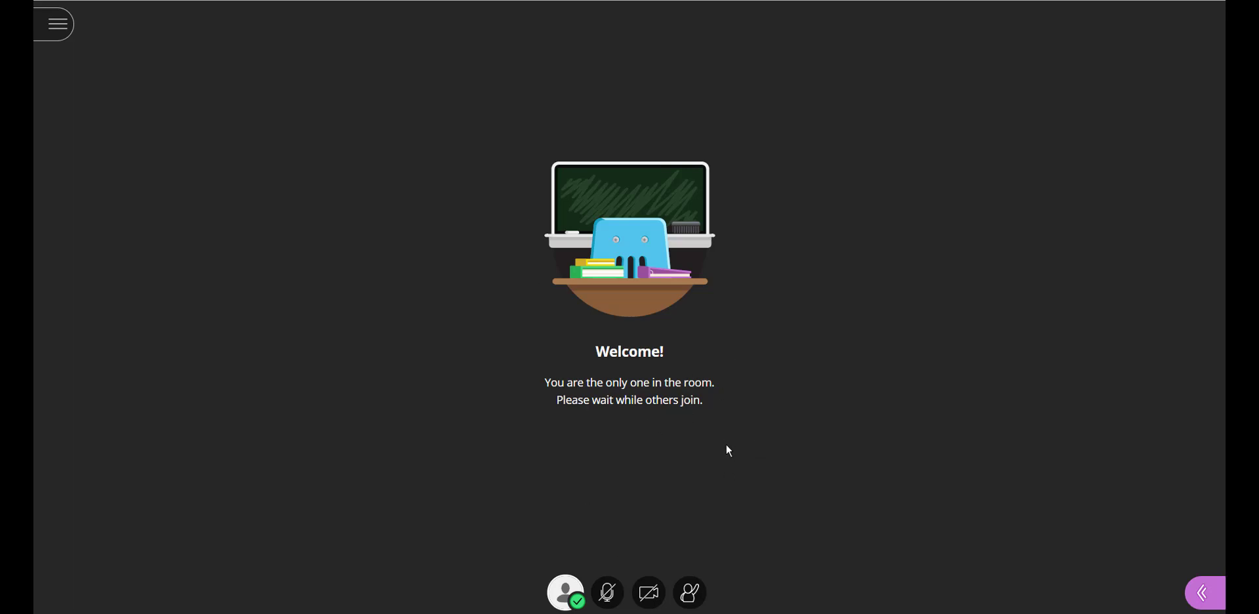
pyautogui.moveTo(724, 443)
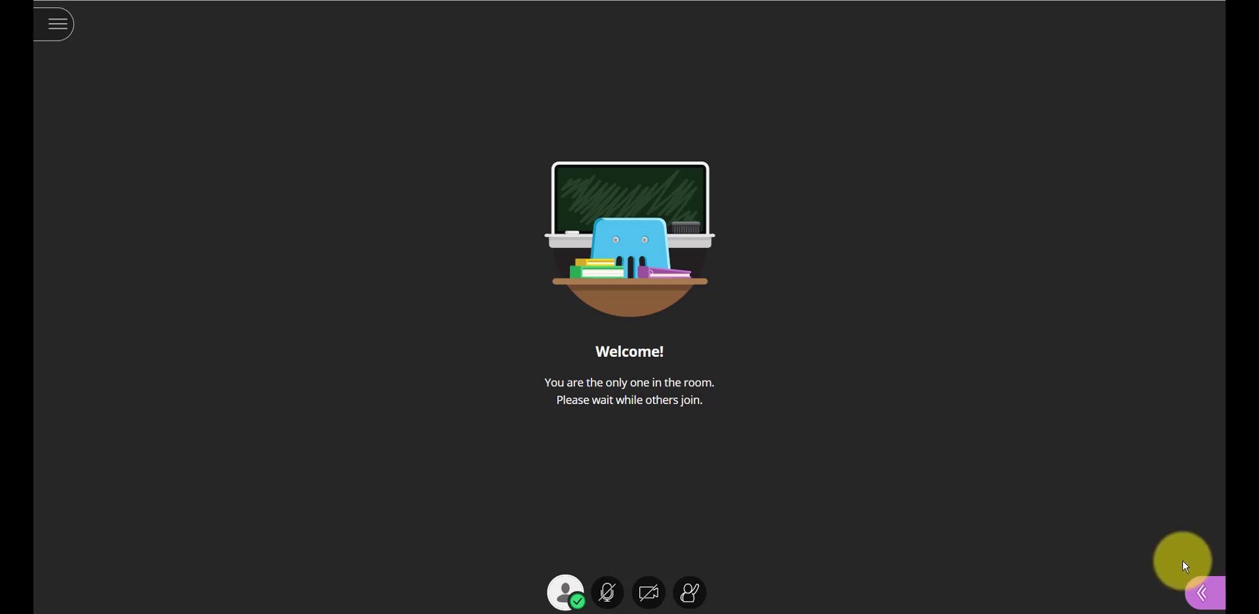
pyautogui.moveTo(1202, 593)
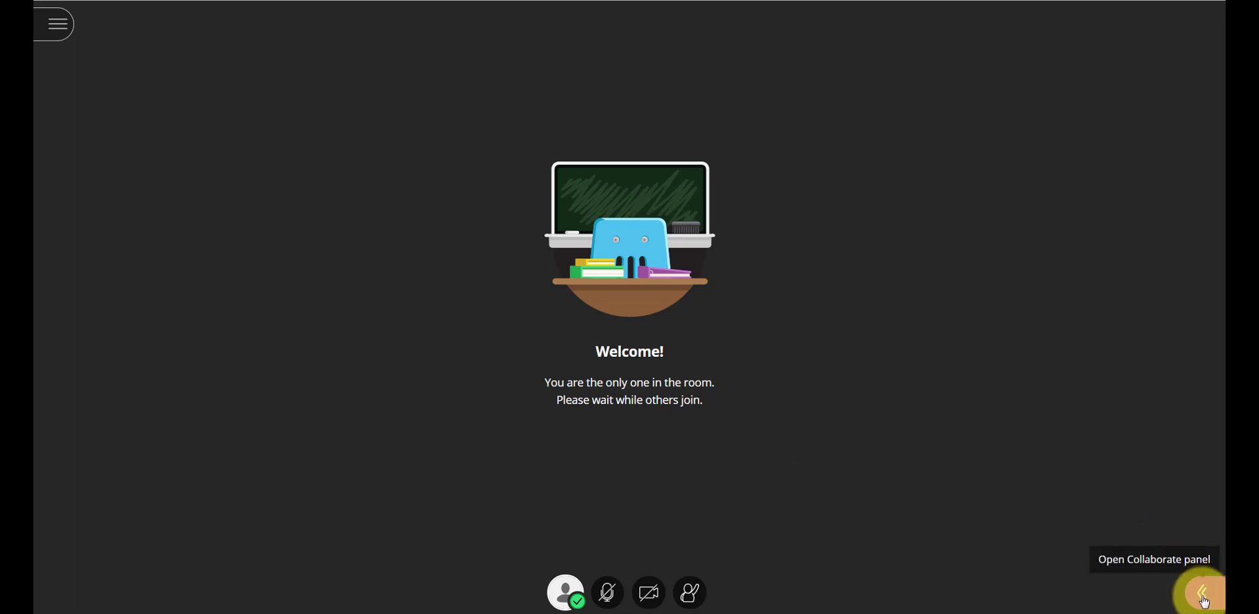
# Show My Settings in the Collaborate panel with speaker and microphone volume controls
pyautogui.click(1203, 591)
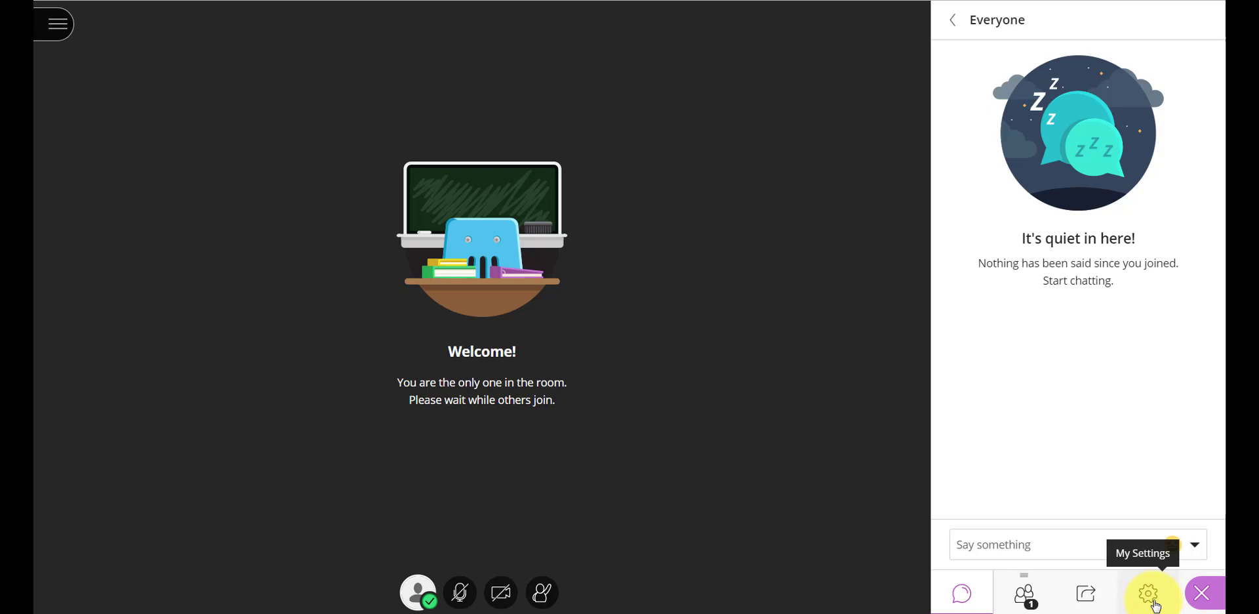
pyautogui.moveTo(1025, 593)
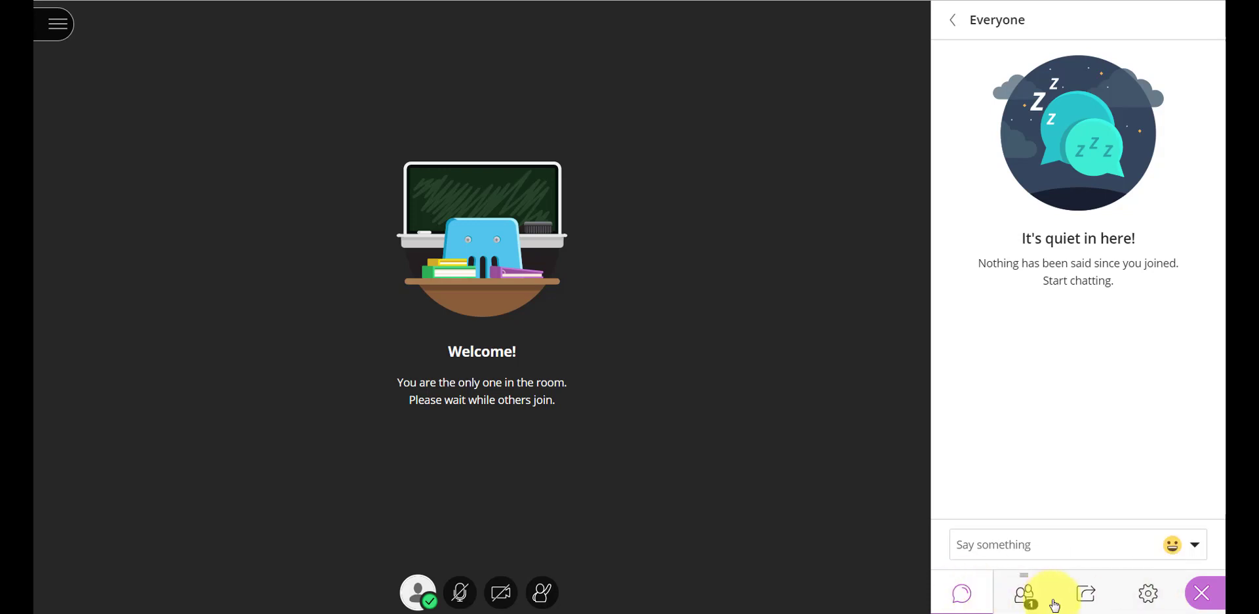
pyautogui.moveTo(1148, 593)
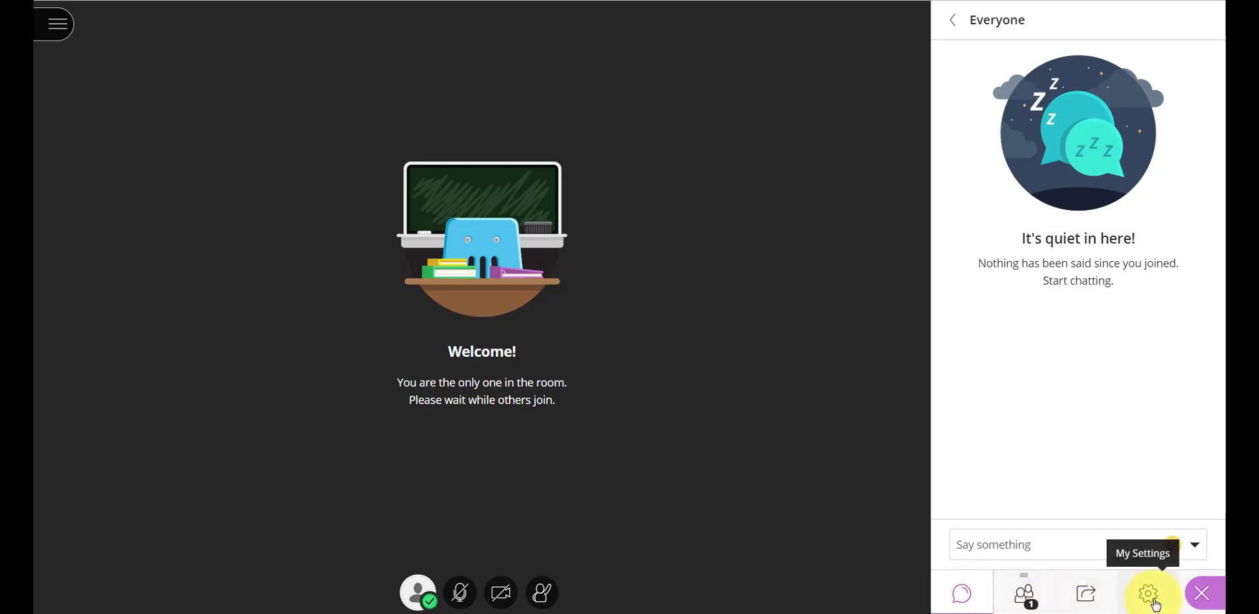
pyautogui.click(1149, 593)
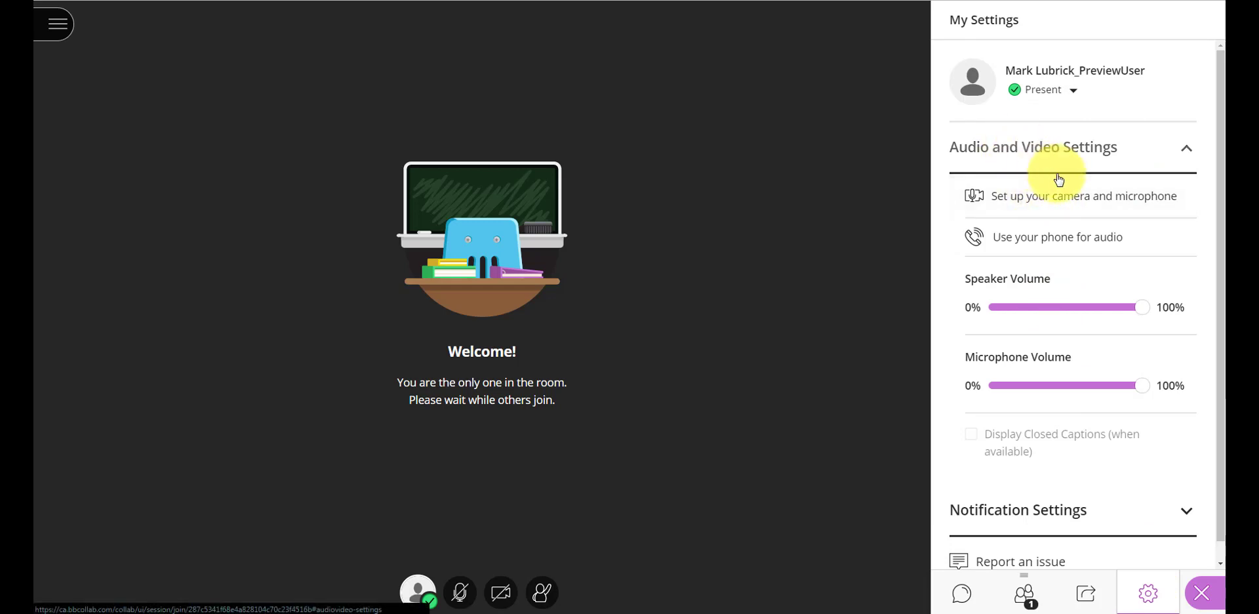
pyautogui.moveTo(1071, 202)
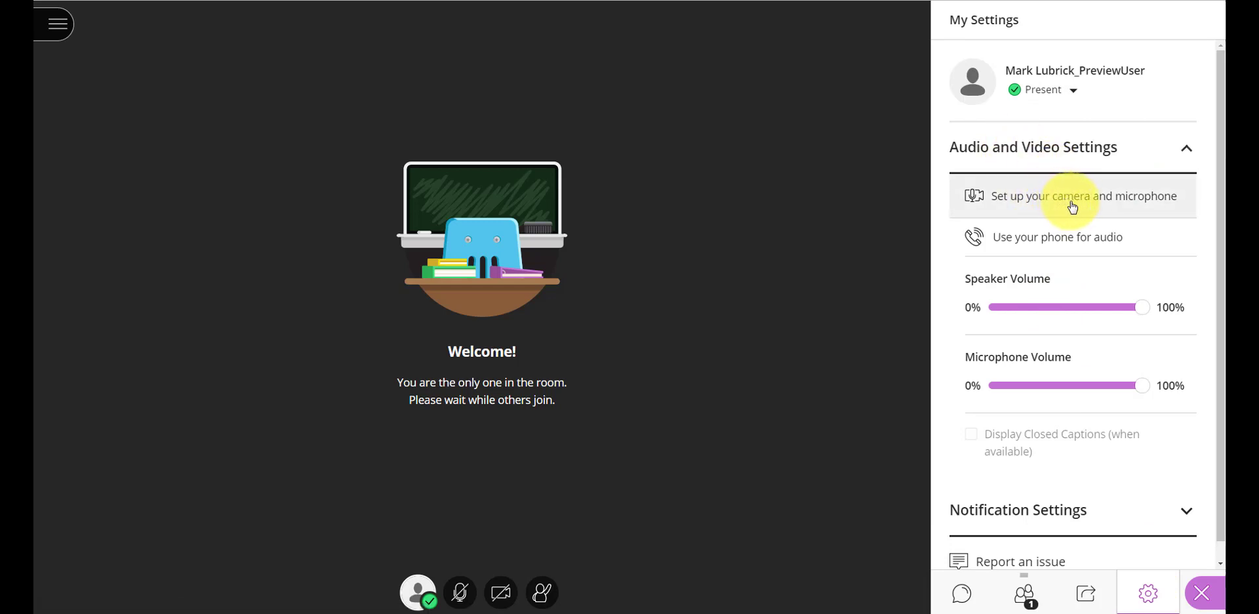
pyautogui.moveTo(1061, 203)
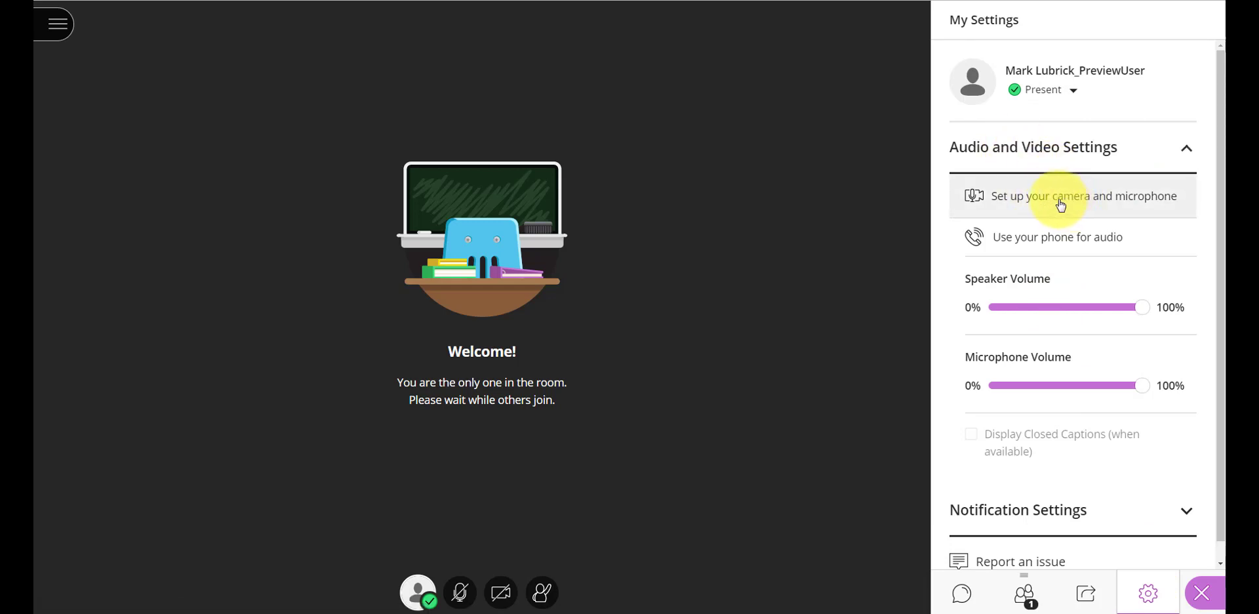
# Run the audio test keeping the Logitech Wireless Headset as the microphone
pyautogui.click(1083, 195)
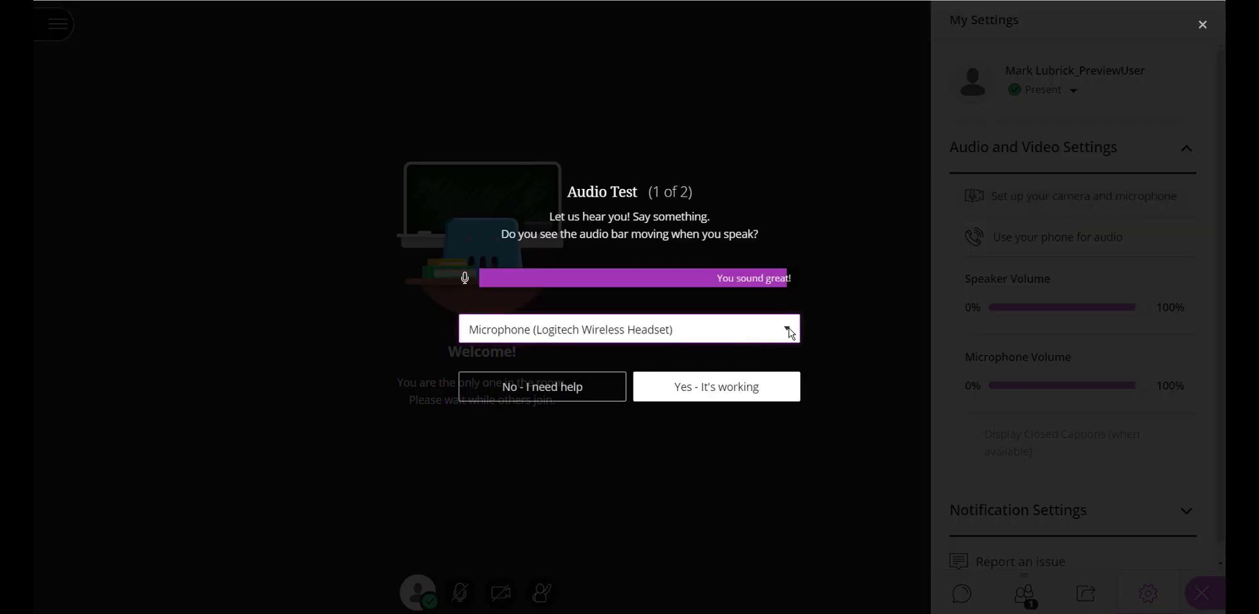
pyautogui.click(787, 329)
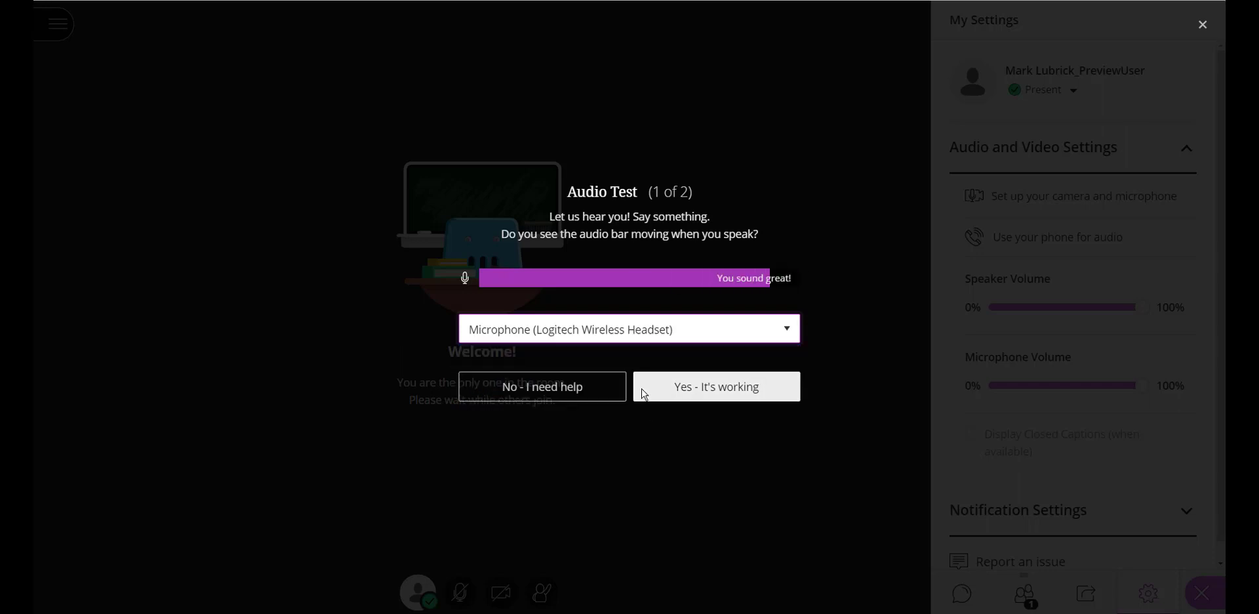
pyautogui.moveTo(559, 281)
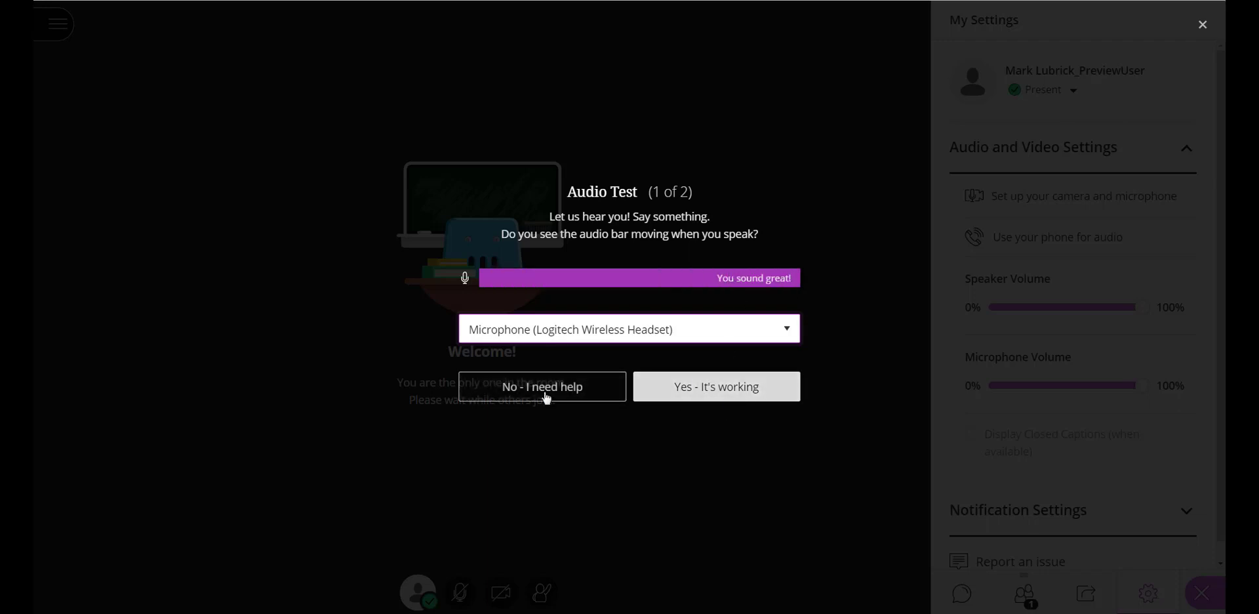
pyautogui.moveTo(695, 398)
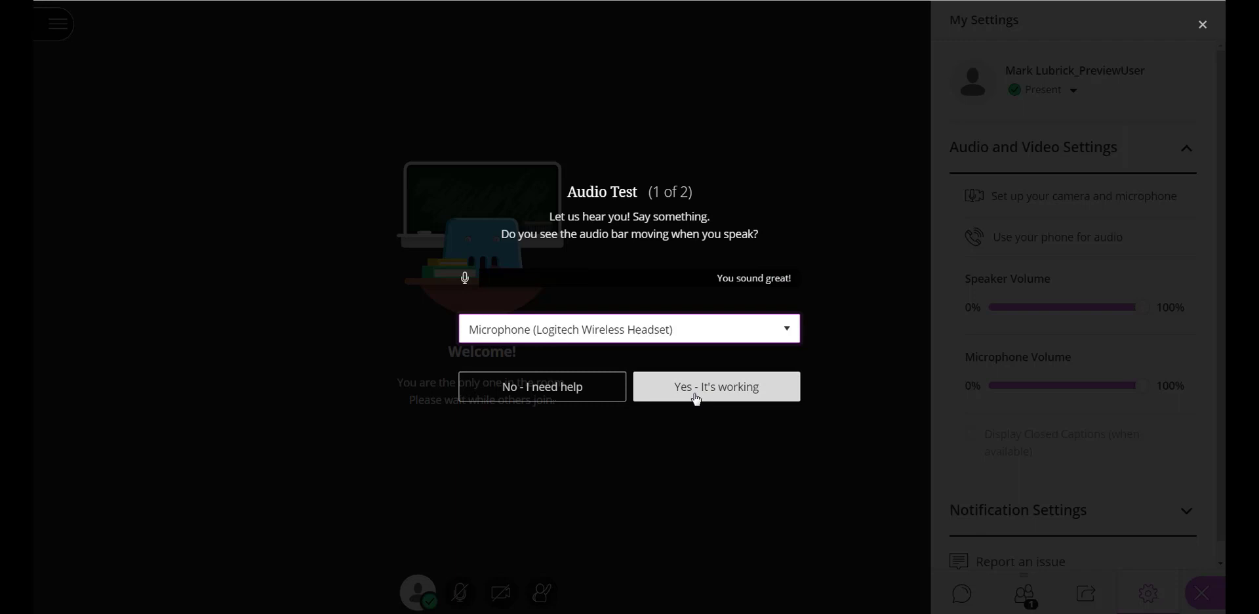
# Confirm 'Yes - It's working' for both the microphone and the webcam
pyautogui.click(714, 387)
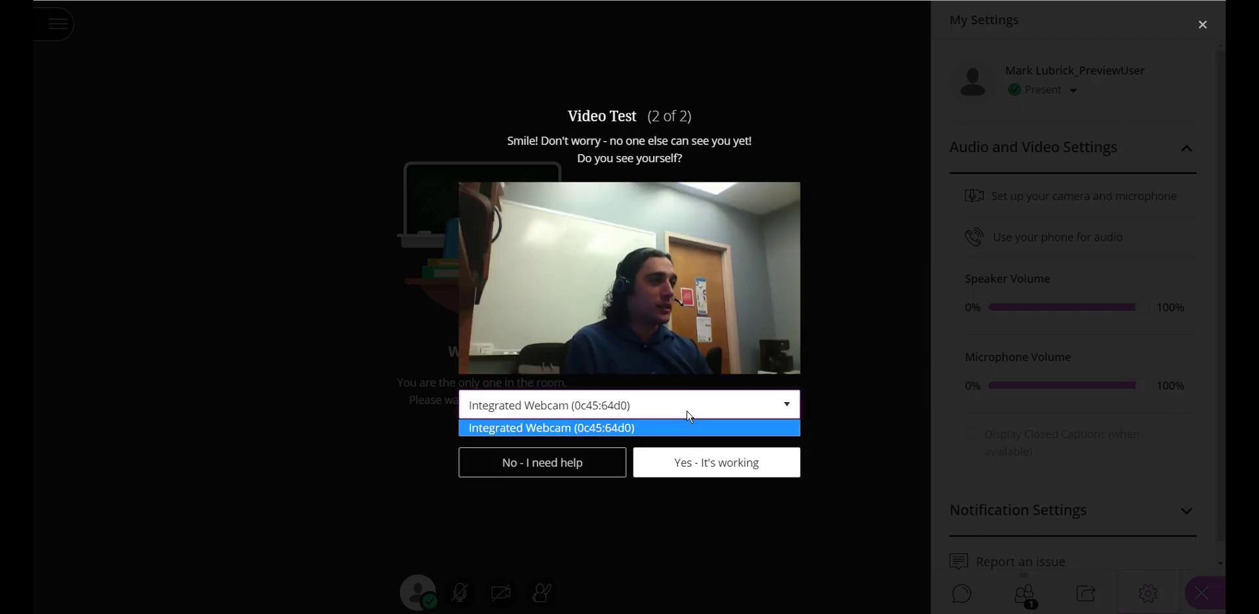
pyautogui.moveTo(922, 341)
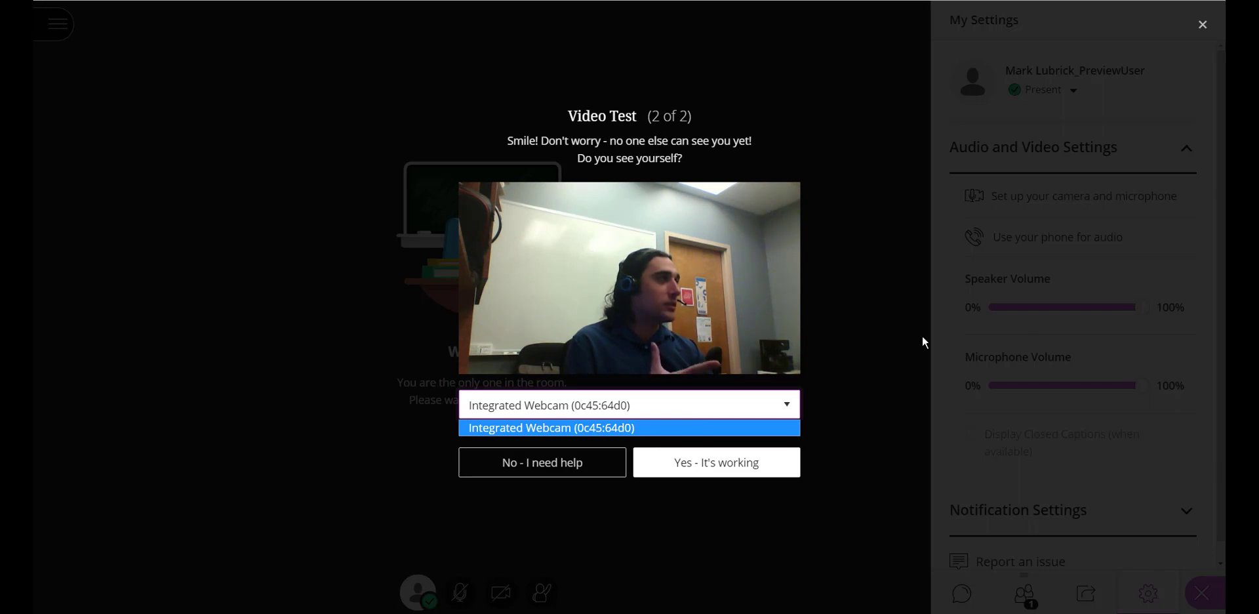
pyautogui.moveTo(1032, 166)
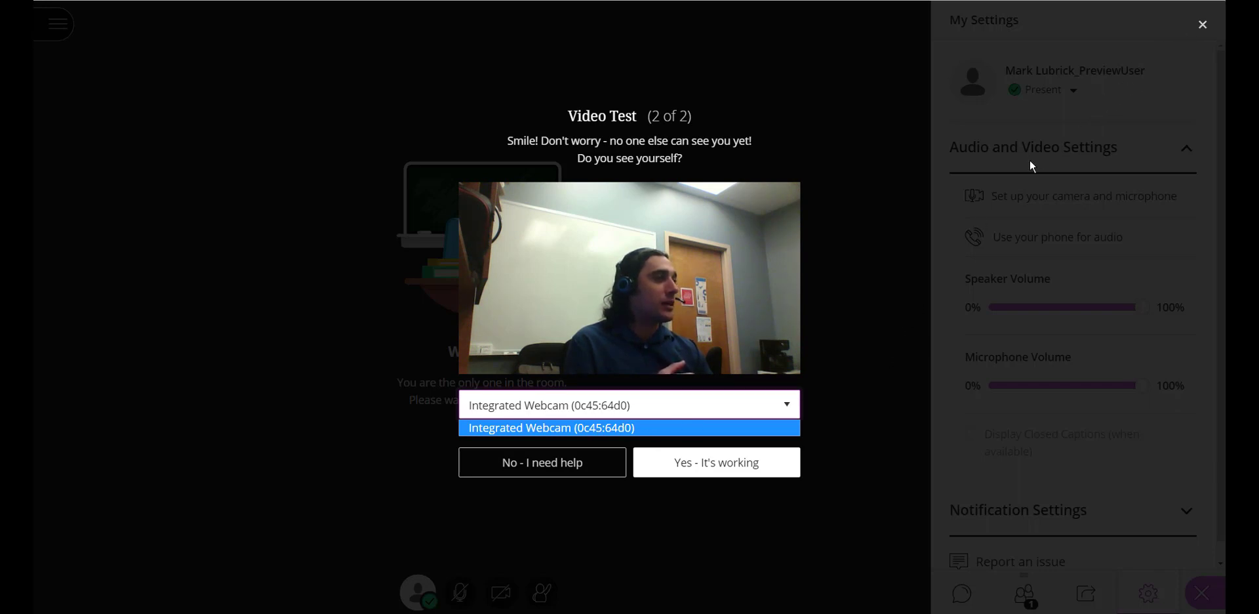
pyautogui.click(714, 462)
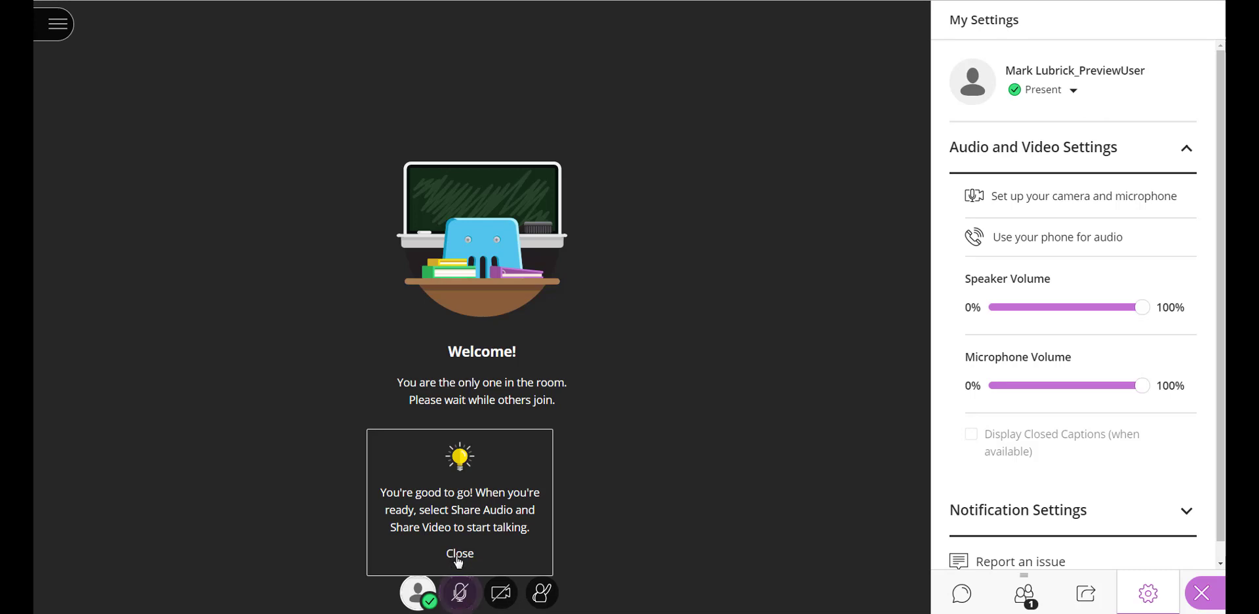
pyautogui.click(459, 552)
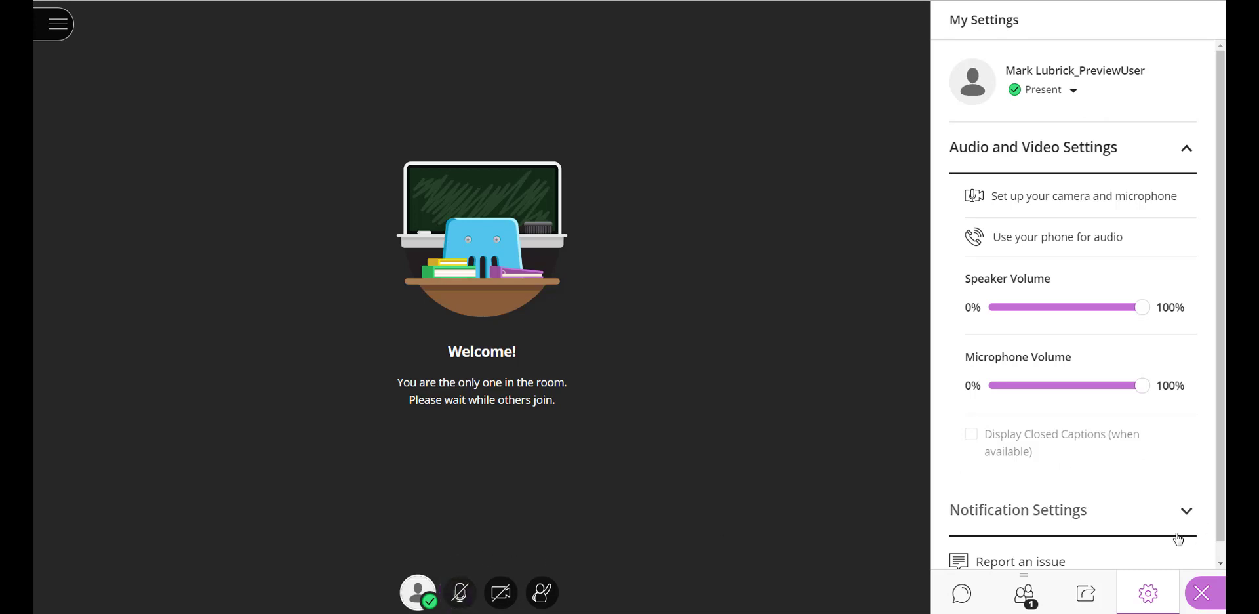
pyautogui.moveTo(460, 592)
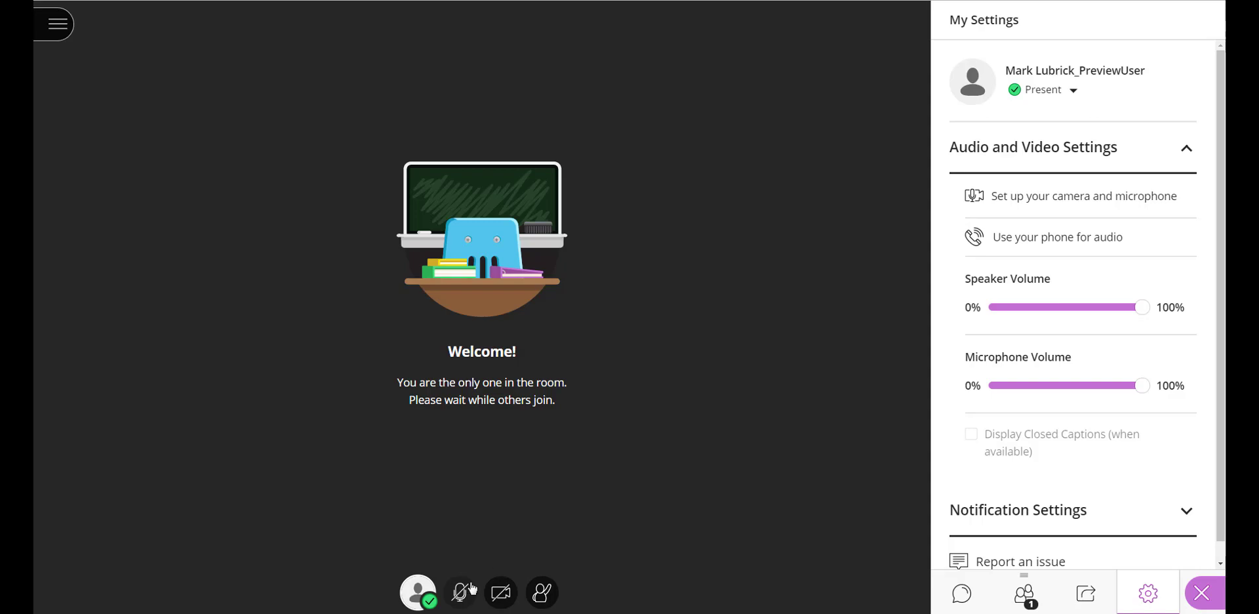
pyautogui.moveTo(460, 593)
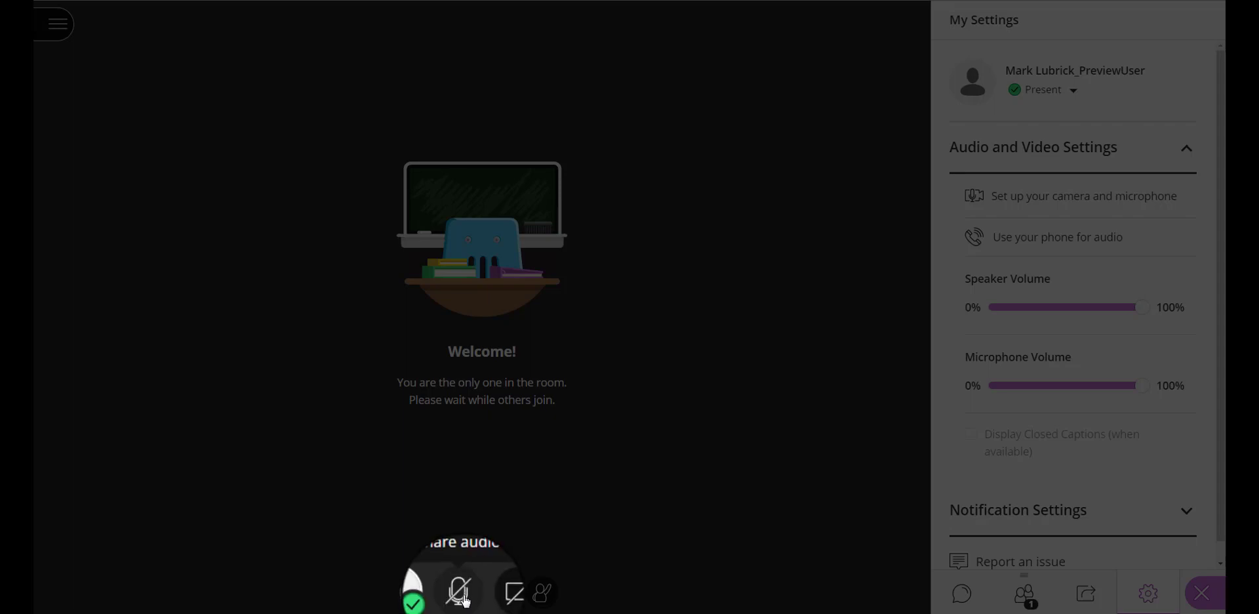
pyautogui.click(459, 591)
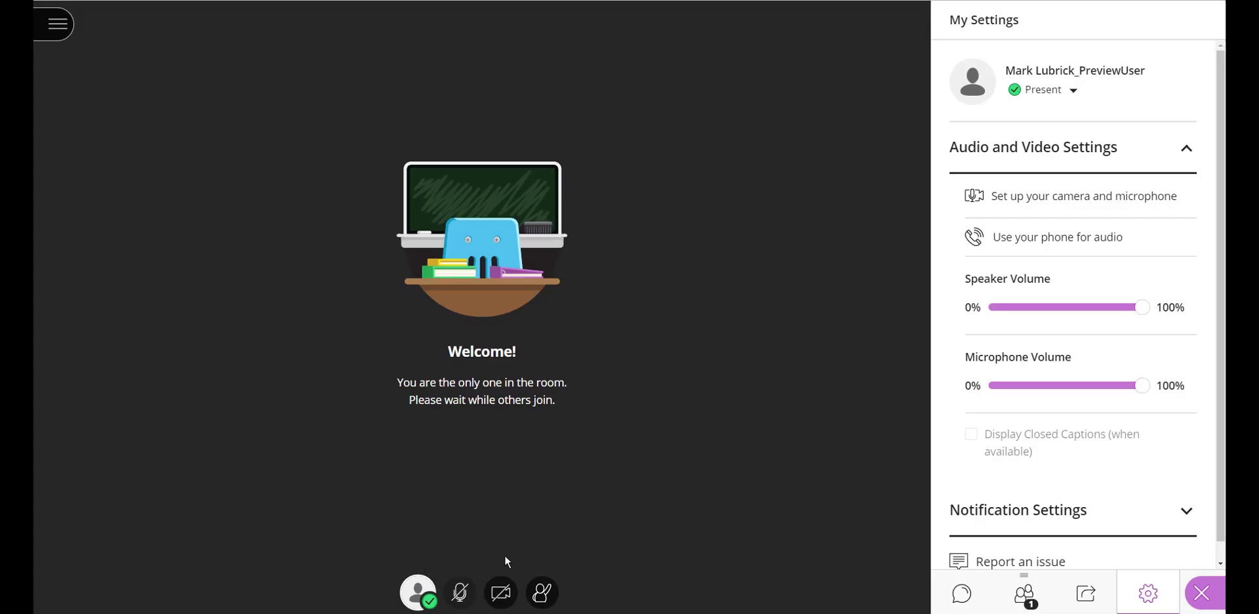
pyautogui.moveTo(516, 543)
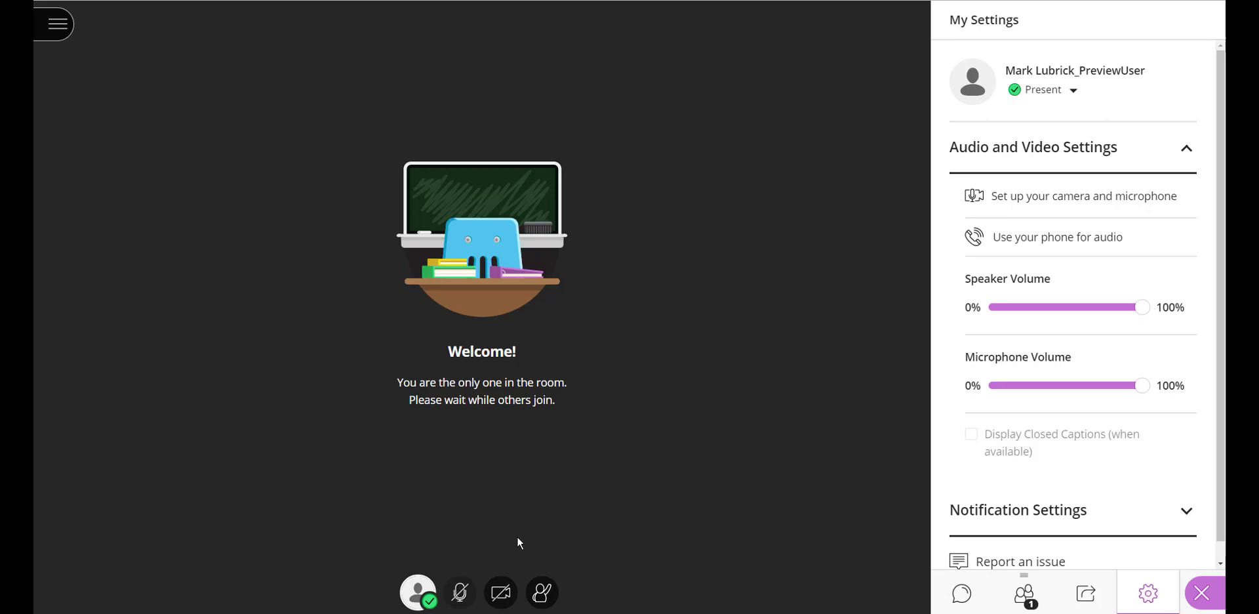
pyautogui.moveTo(459, 593)
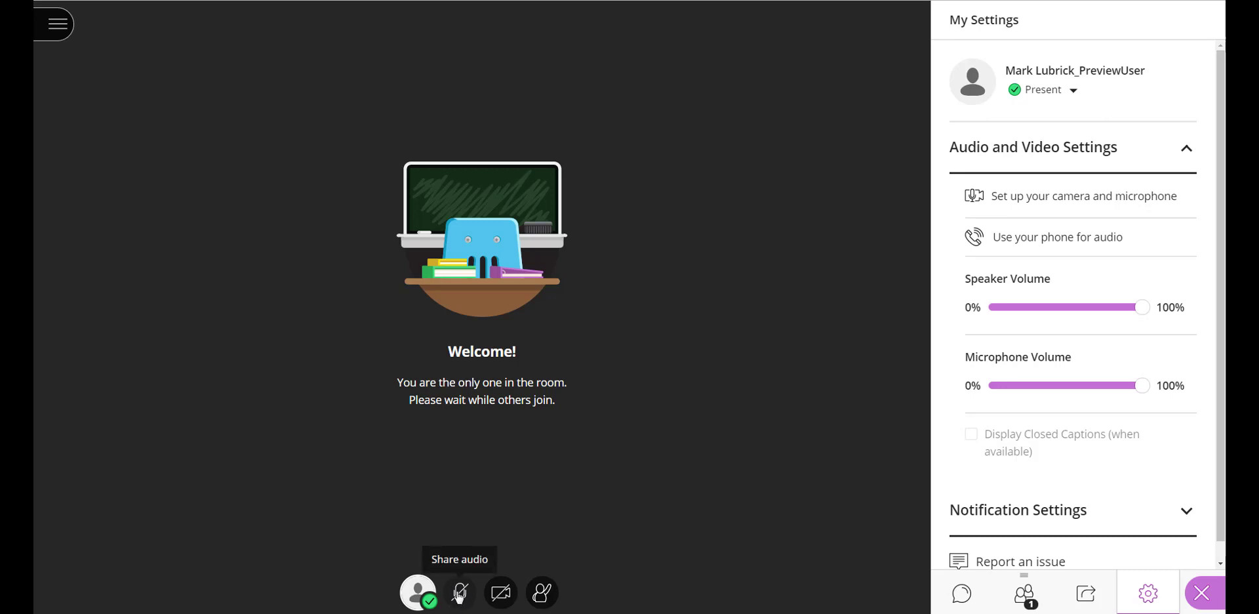
pyautogui.moveTo(460, 592)
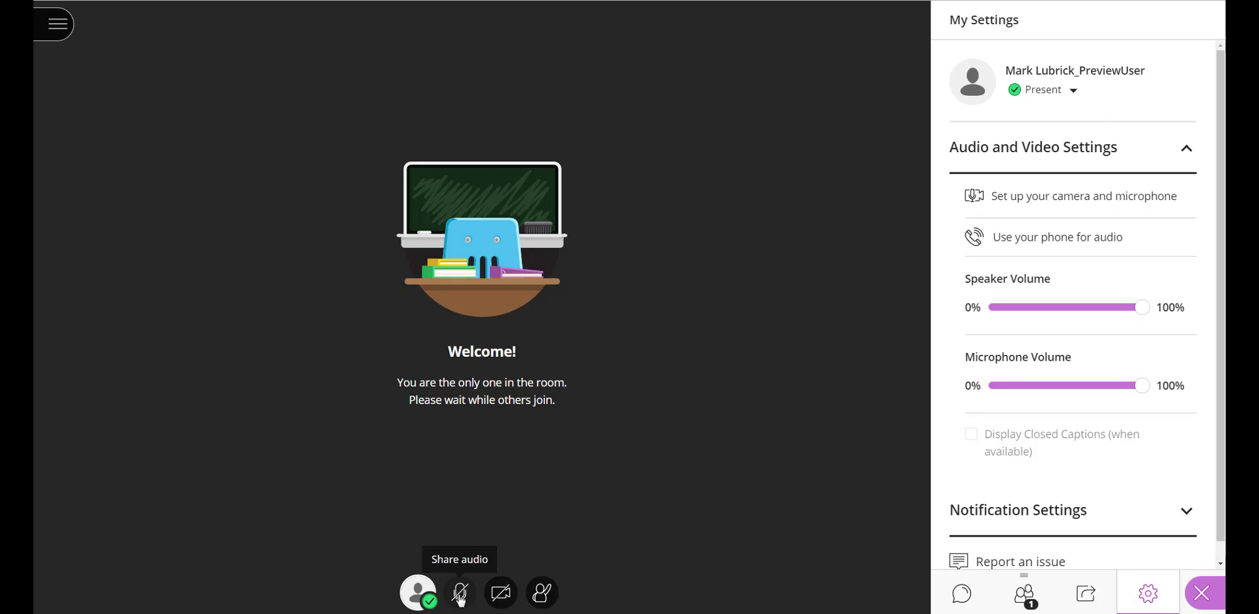
pyautogui.moveTo(499, 593)
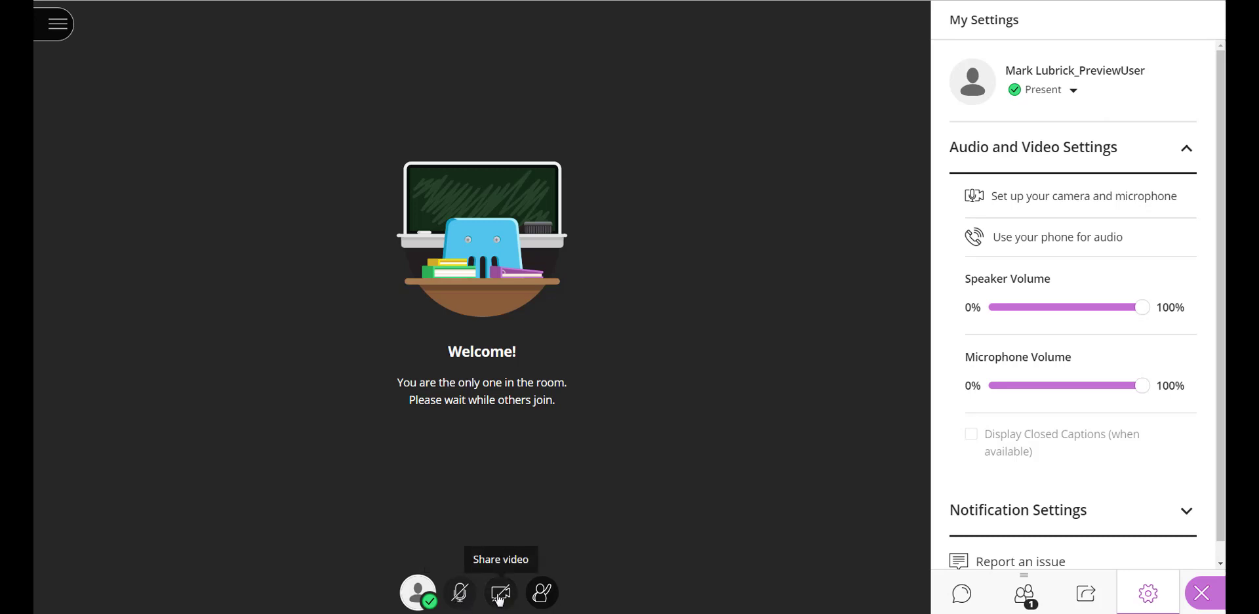
pyautogui.click(499, 593)
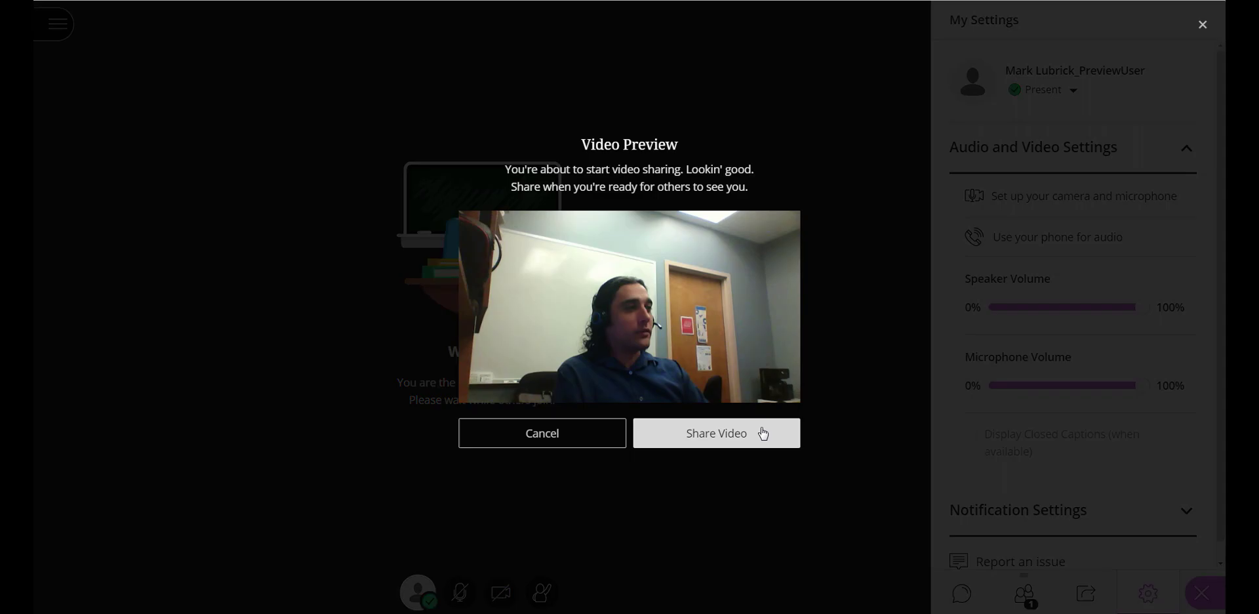
pyautogui.click(542, 433)
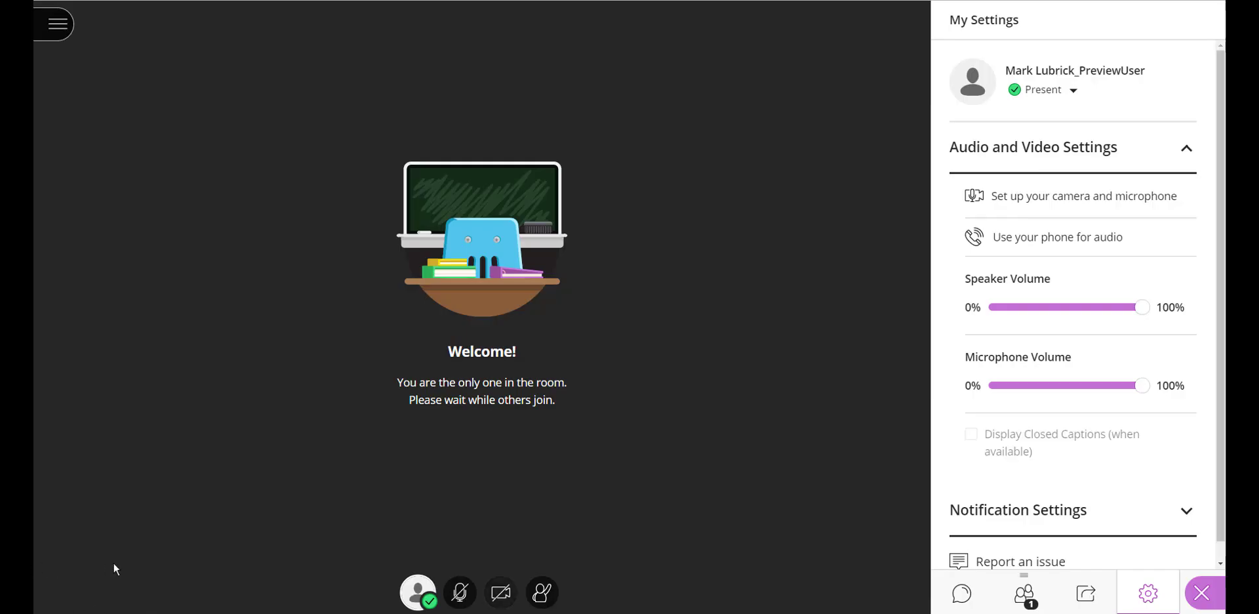
pyautogui.click(499, 592)
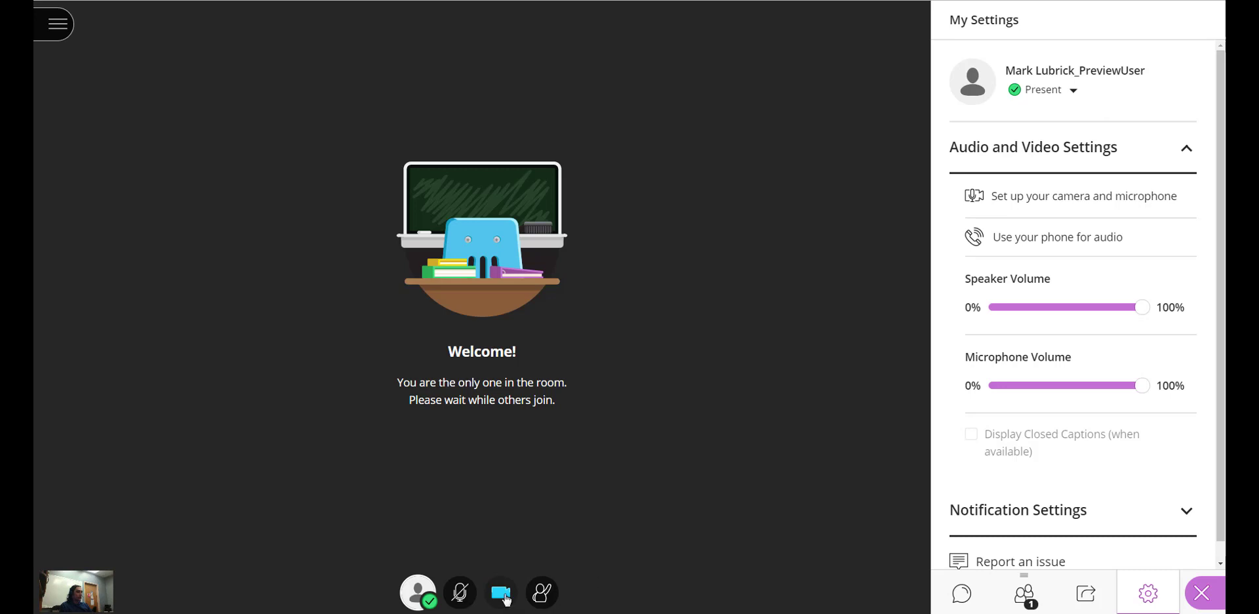
pyautogui.click(499, 593)
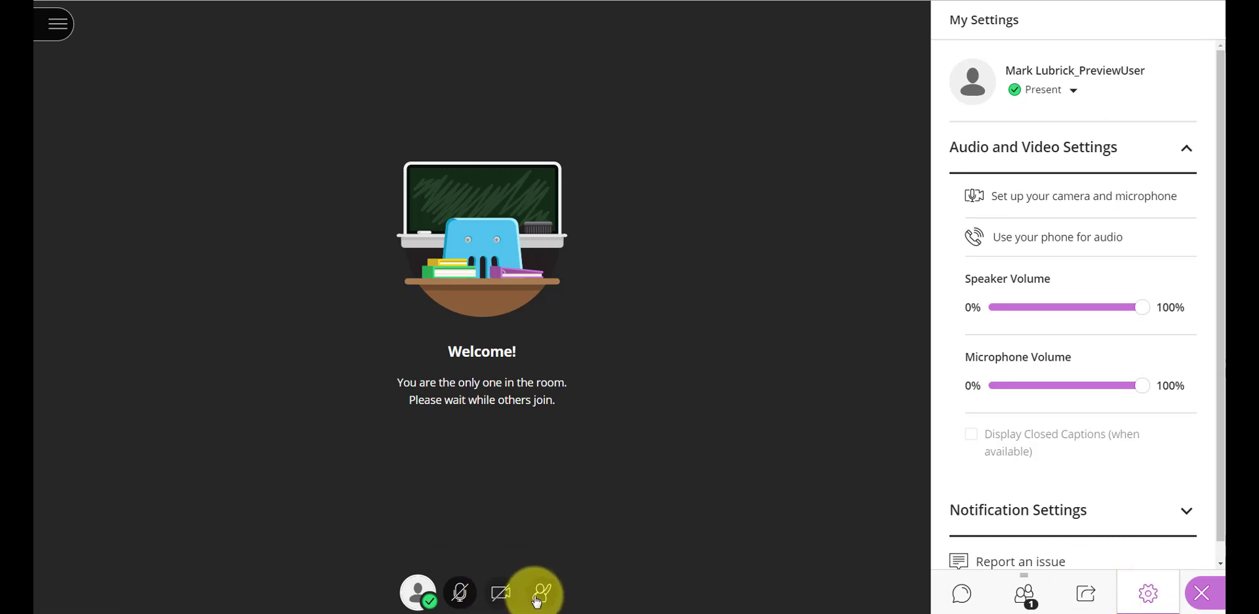
pyautogui.moveTo(541, 593)
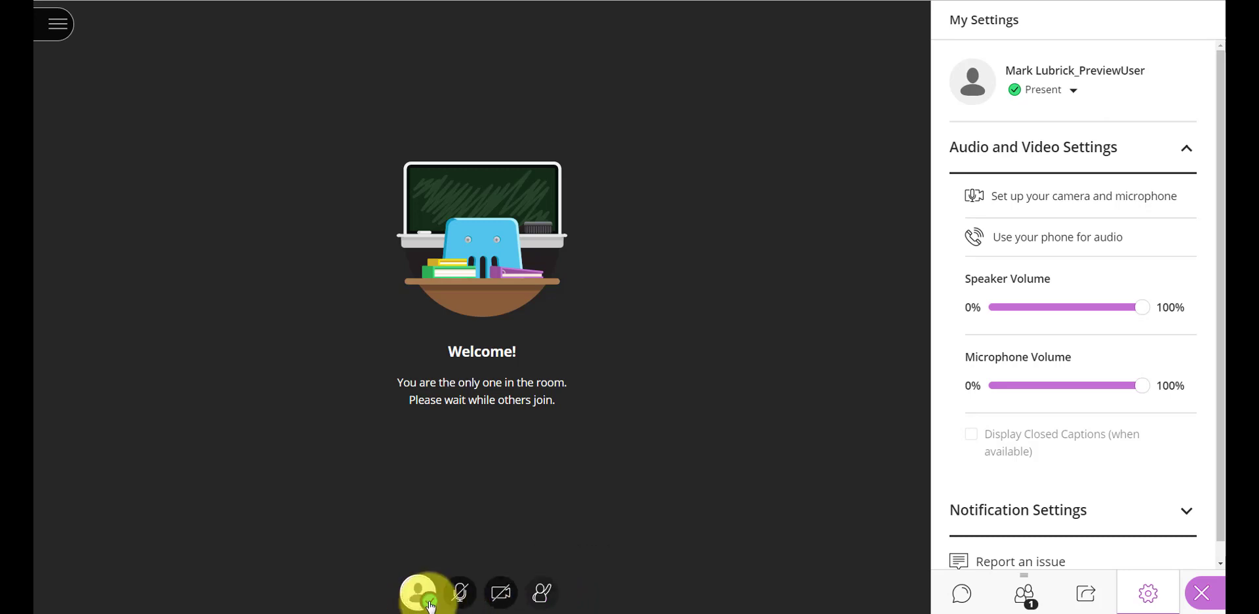
pyautogui.click(425, 593)
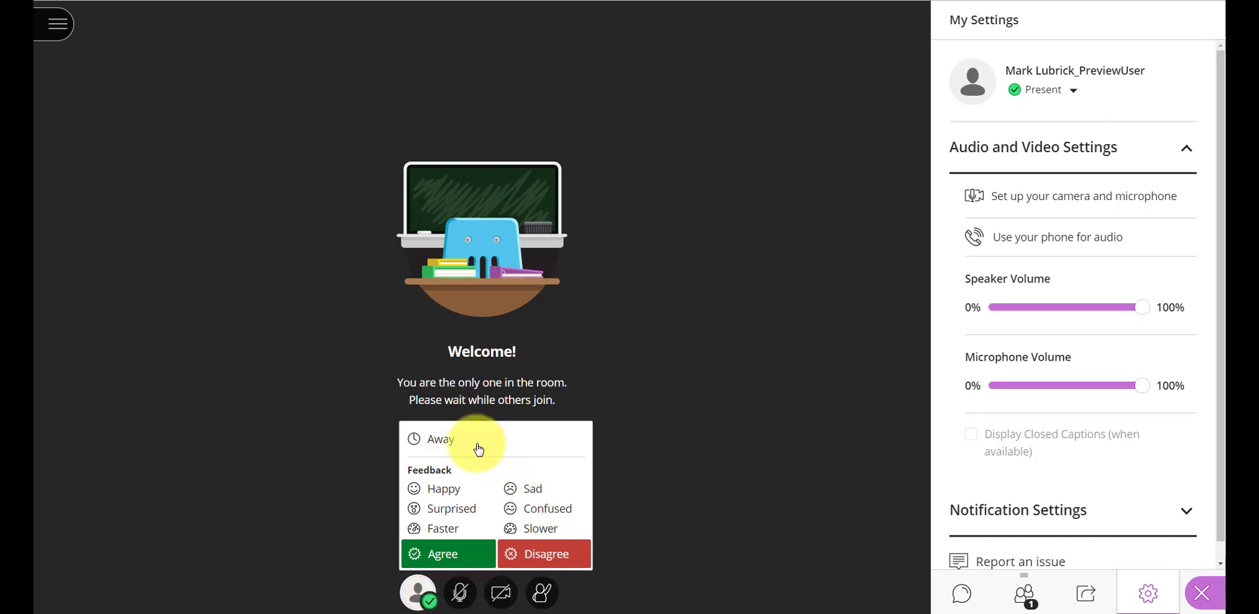
pyautogui.click(441, 438)
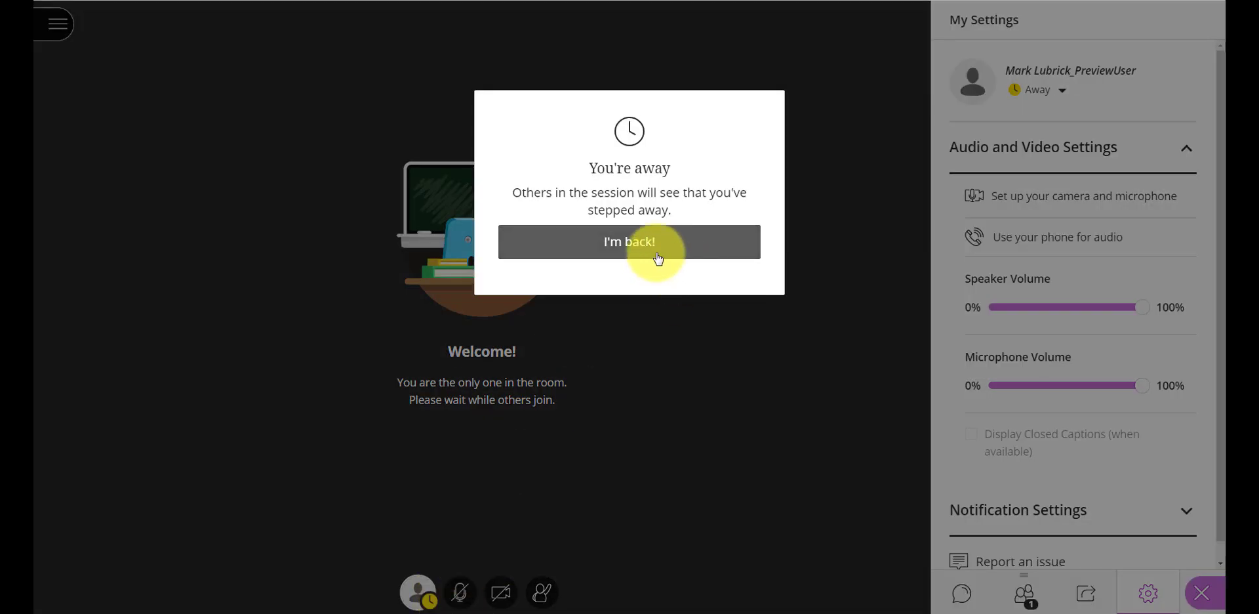
pyautogui.click(628, 241)
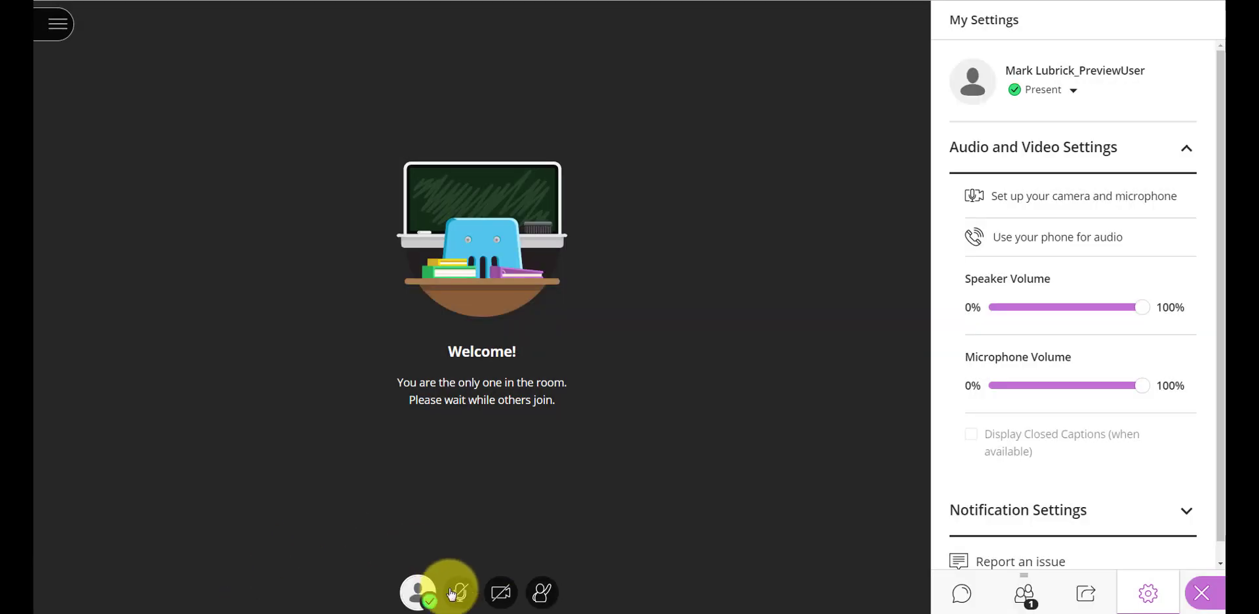
pyautogui.click(457, 591)
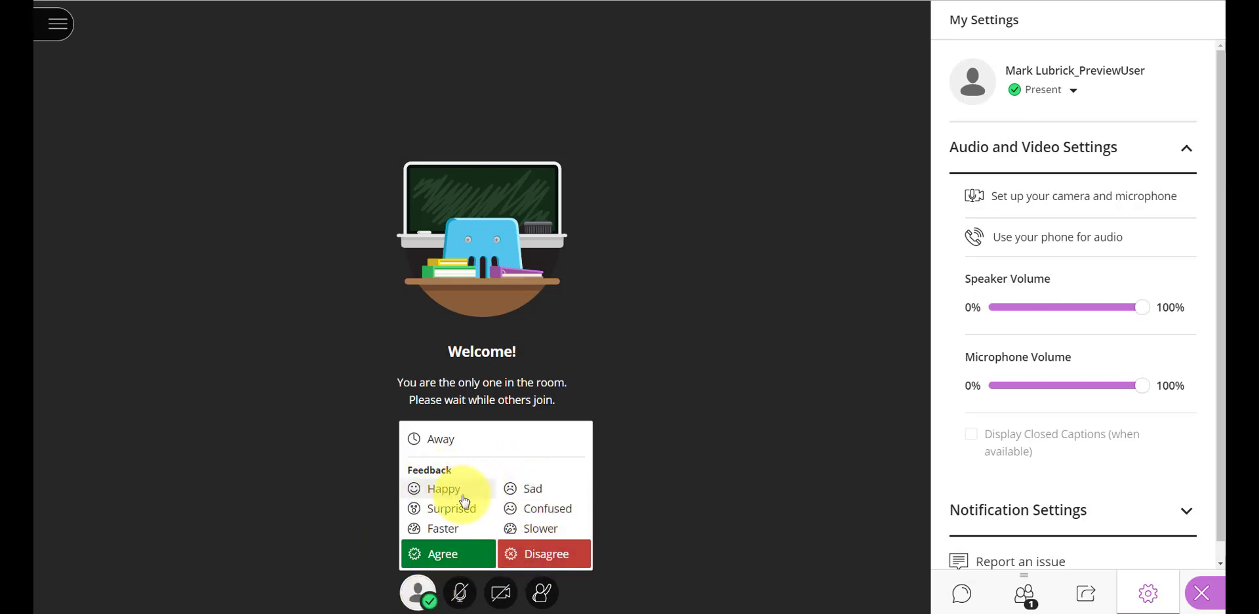
pyautogui.moveTo(473, 540)
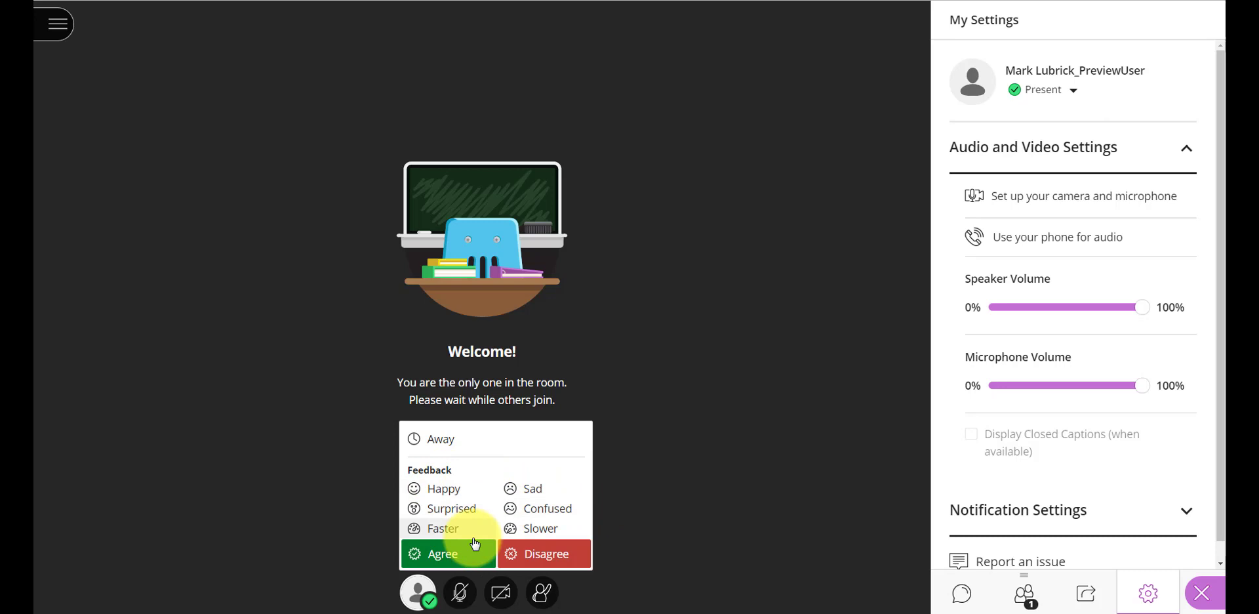
pyautogui.moveTo(663, 561)
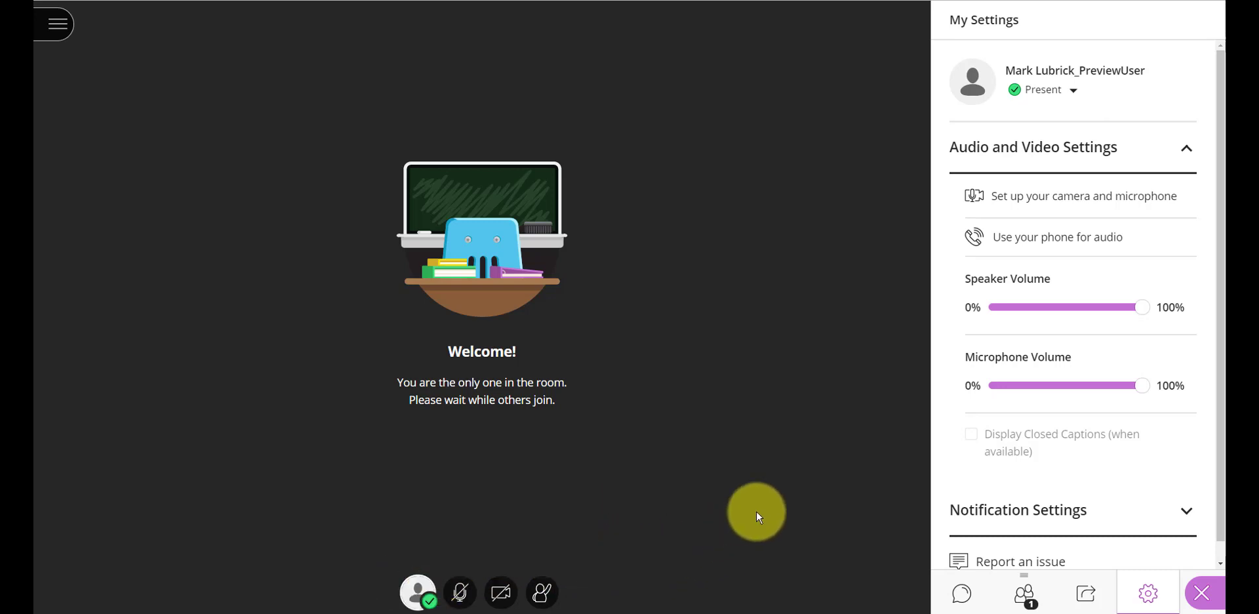
pyautogui.moveTo(877, 597)
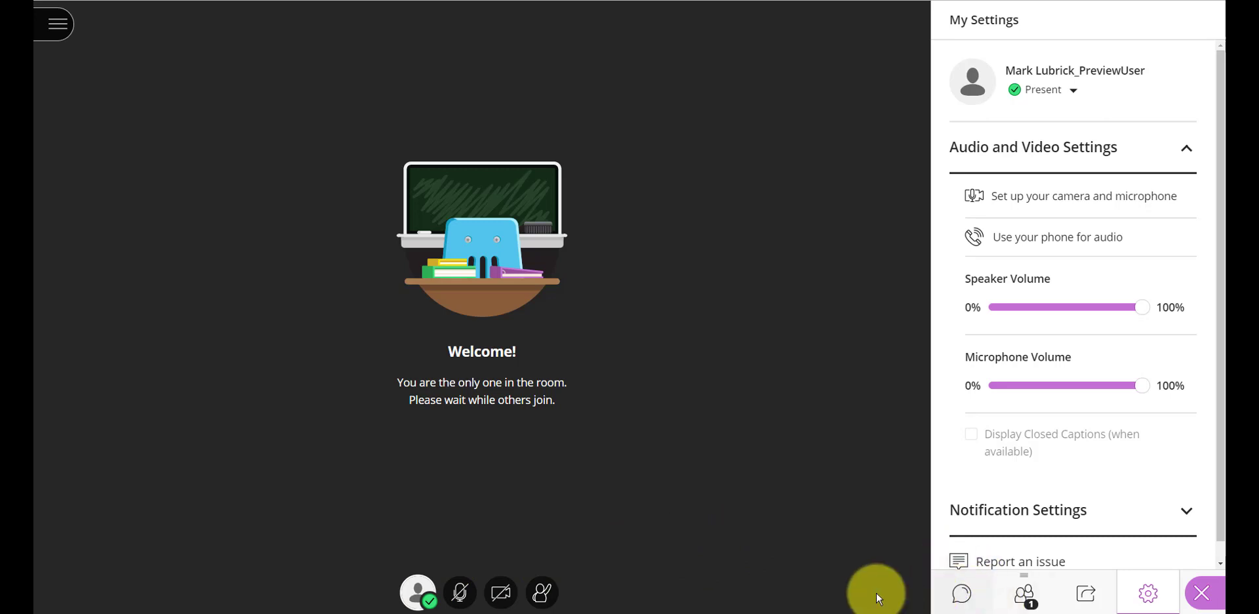
# Post 'Hi there' and then a :) smiley to Everyone in the group chat
pyautogui.click(960, 592)
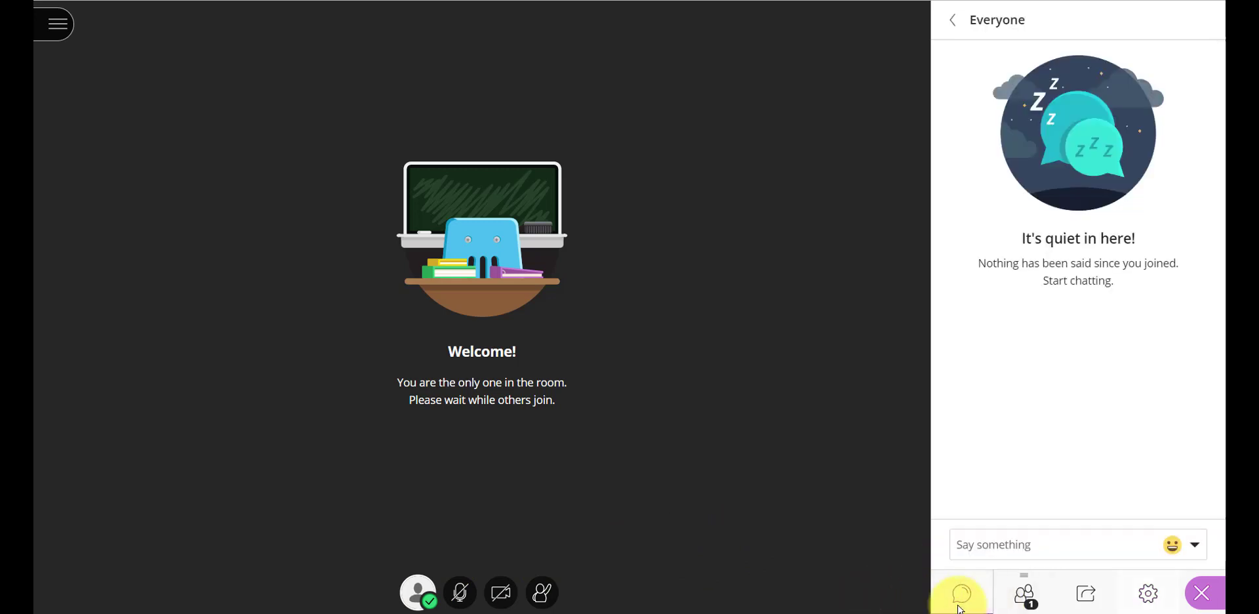
pyautogui.click(1060, 544)
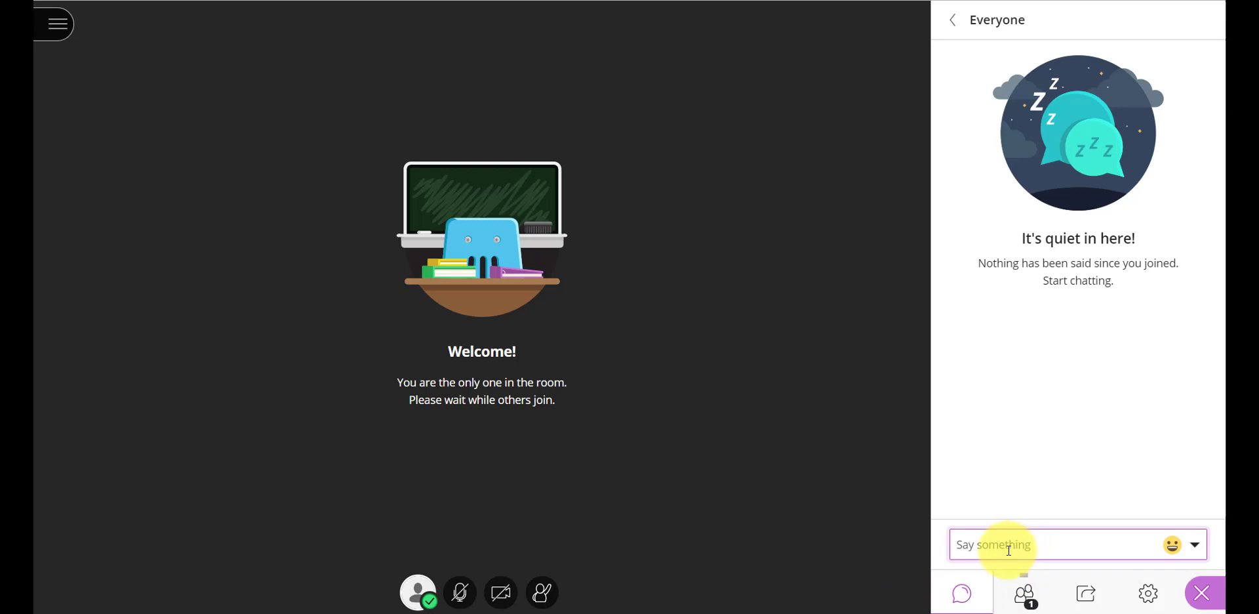
pyautogui.moveTo(997, 563)
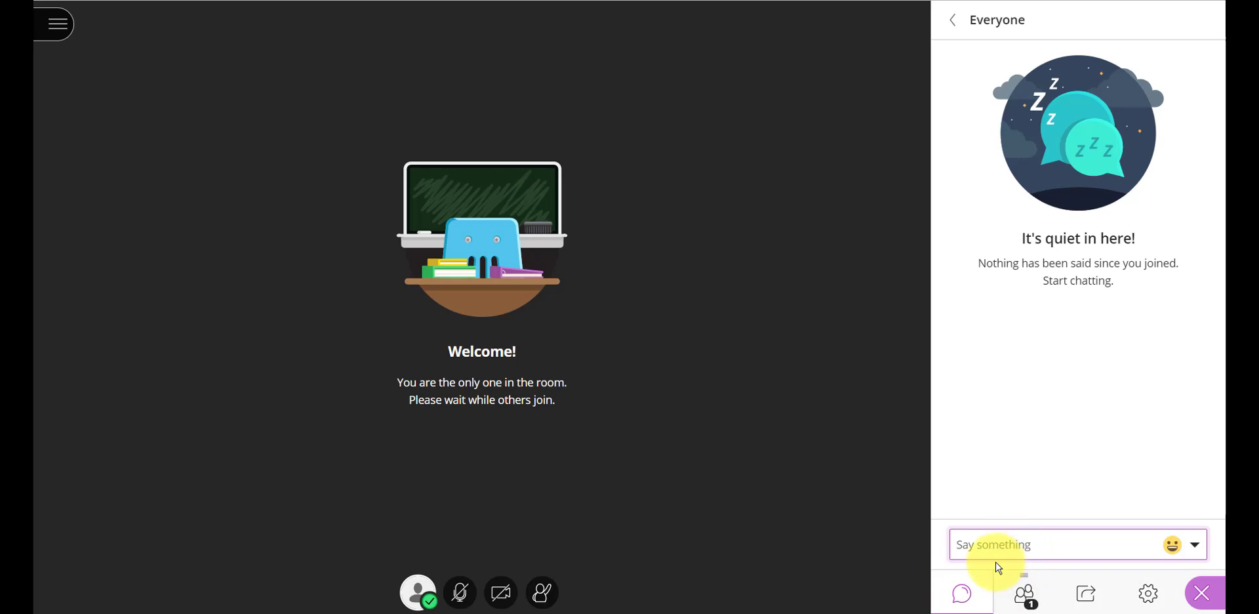
pyautogui.write('Hi')
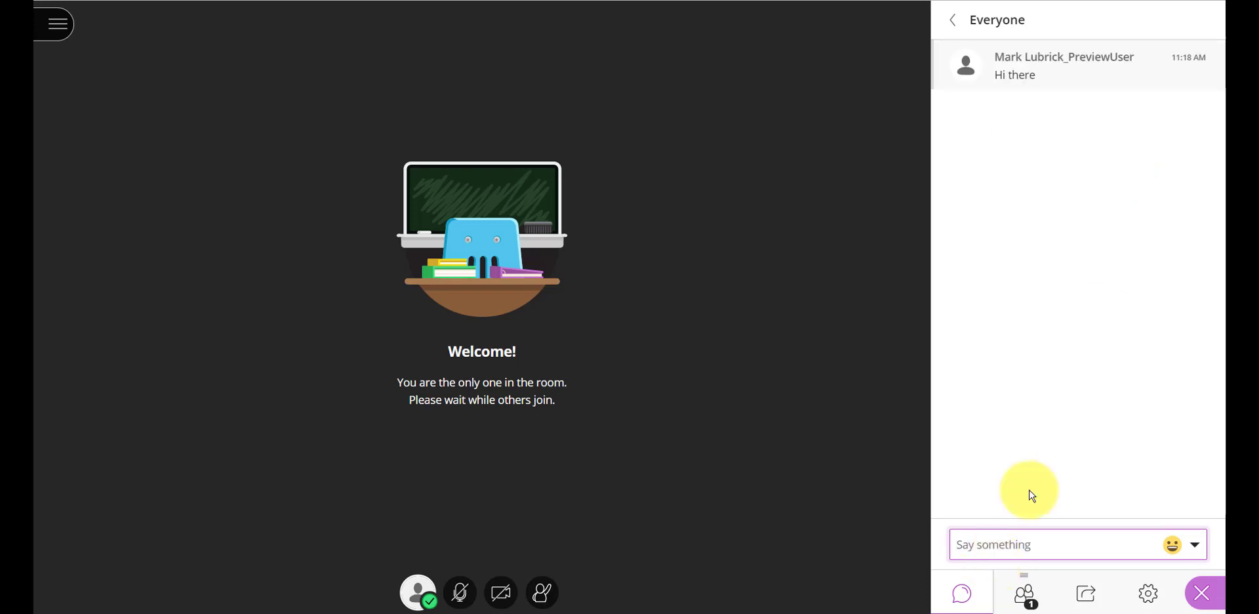
pyautogui.moveTo(1052, 152)
pyautogui.write(':)')
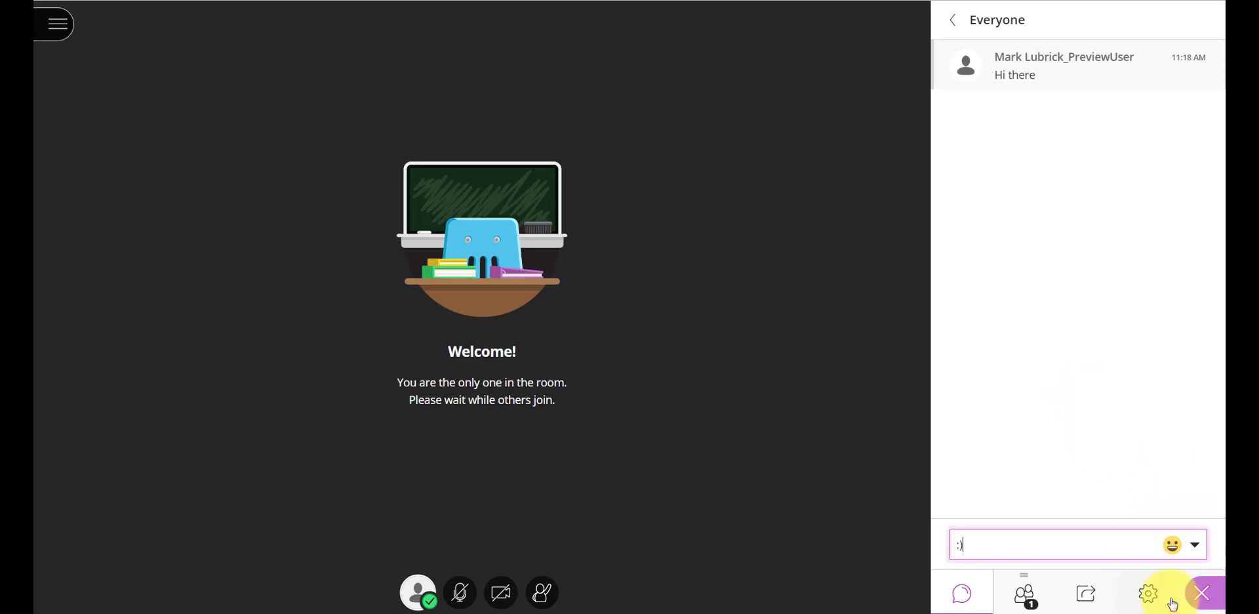
pyautogui.press('Return')
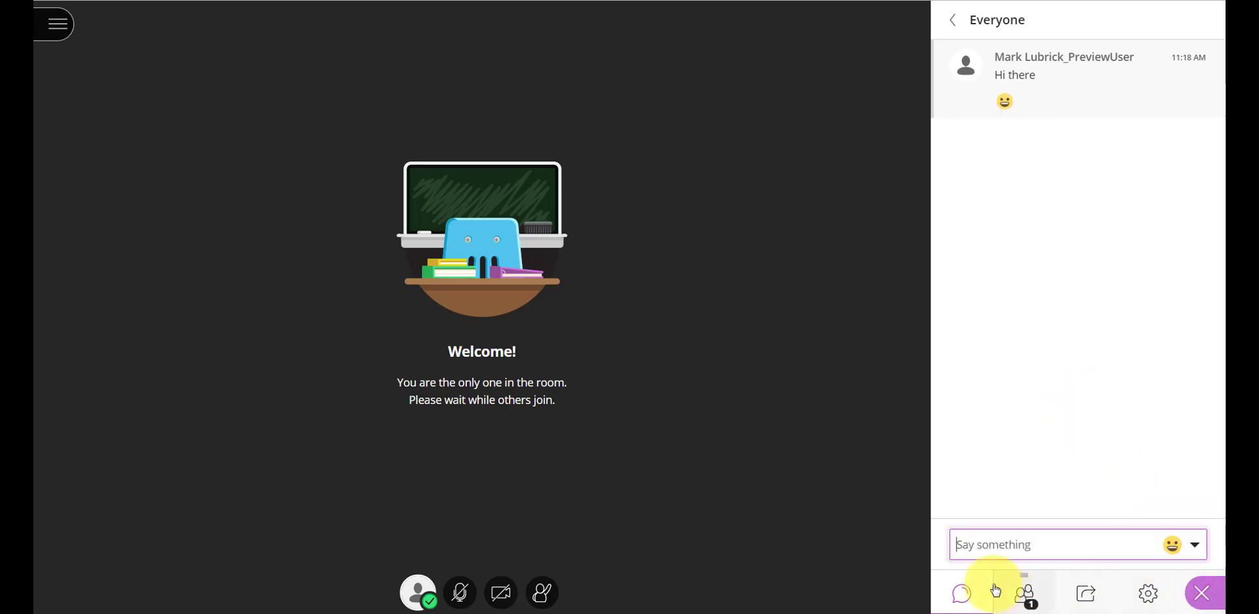
pyautogui.moveTo(1024, 593)
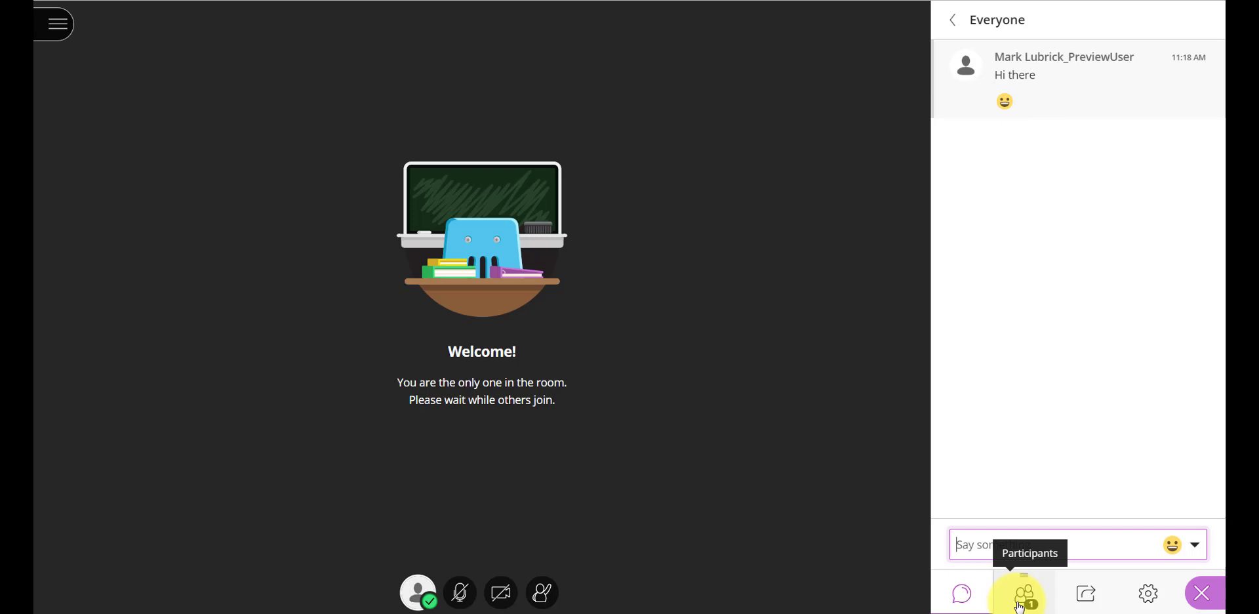
pyautogui.moveTo(1078, 312)
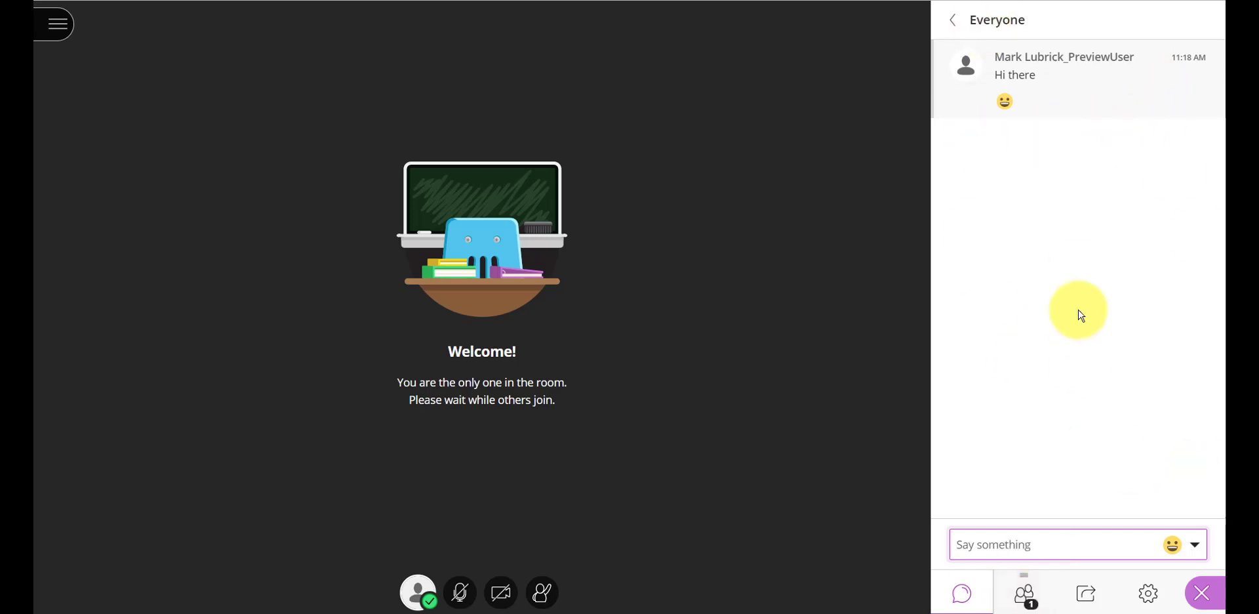
pyautogui.moveTo(1023, 592)
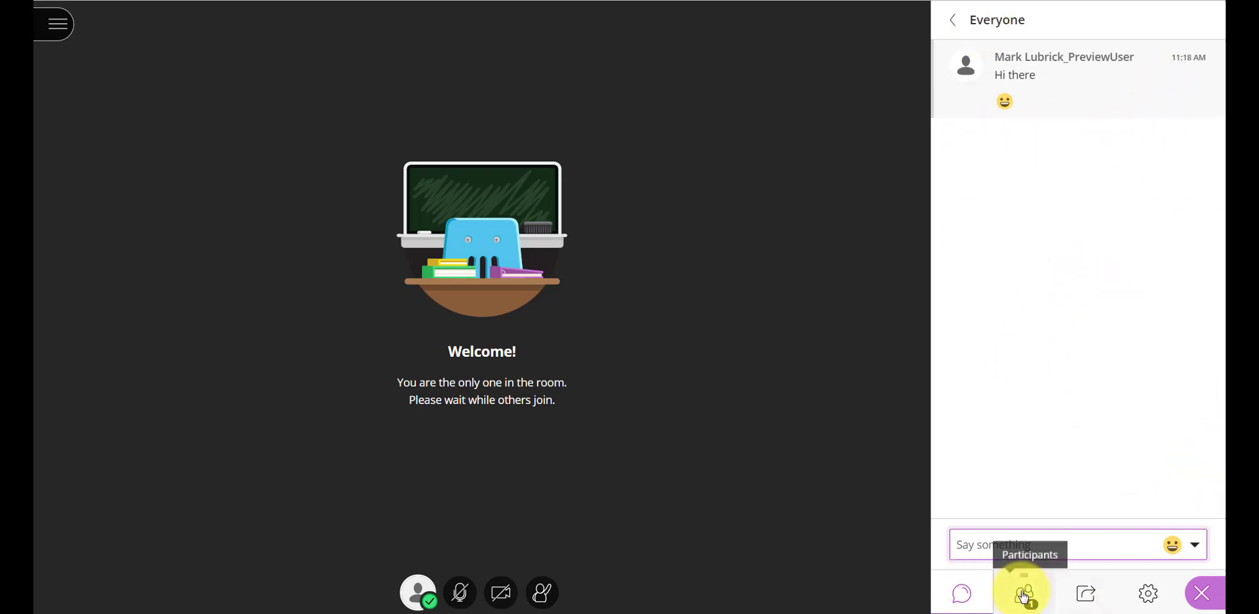
# Show the Participants list with its 2 attendees, one moderator and one participant
pyautogui.click(1022, 593)
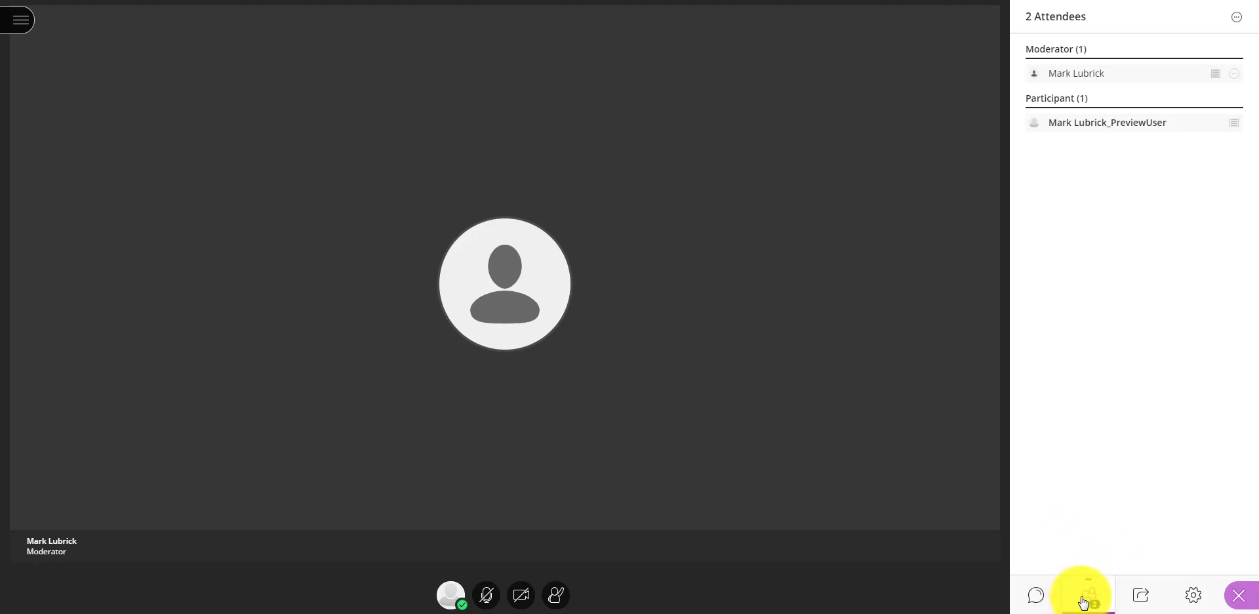
pyautogui.moveTo(1094, 598)
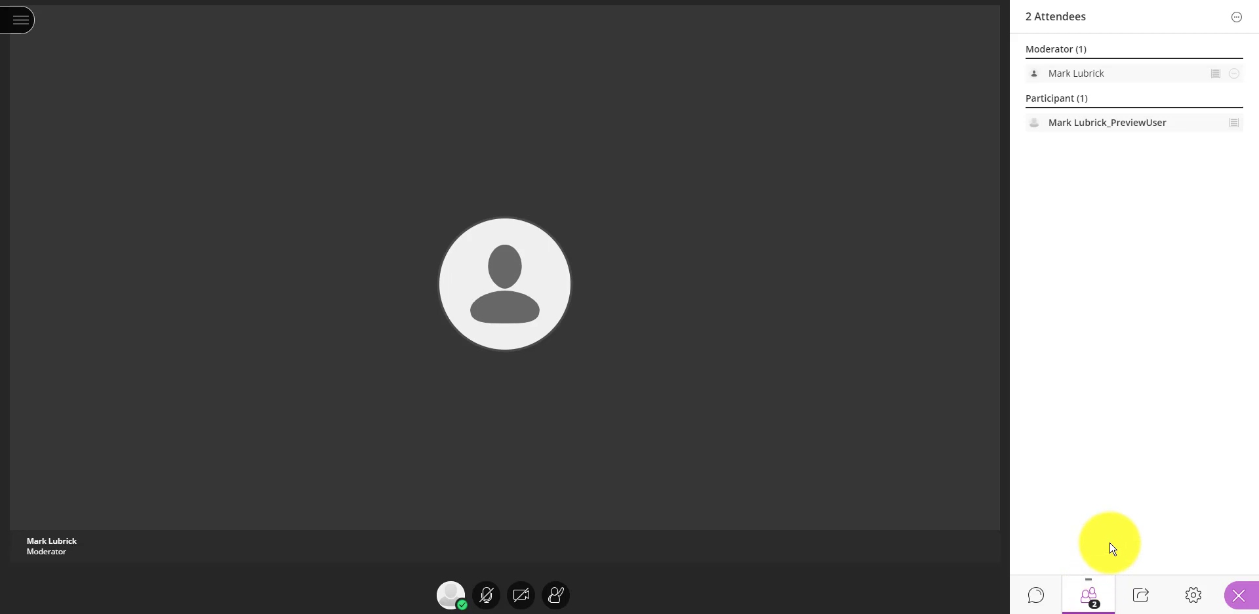
pyautogui.moveTo(1038, 531)
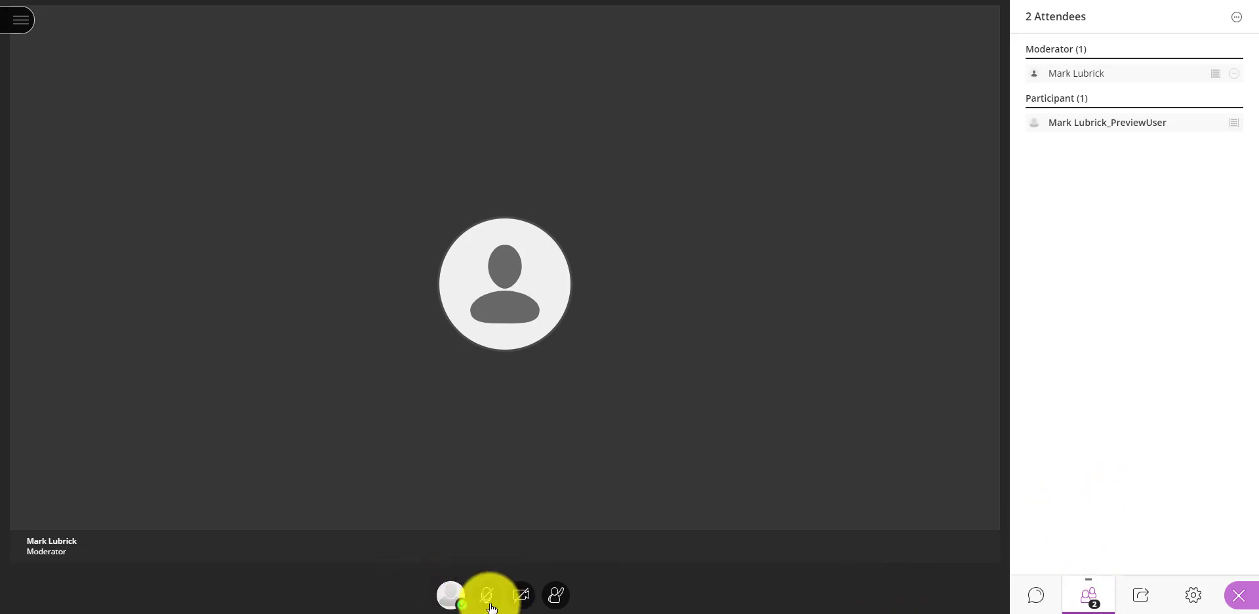
pyautogui.moveTo(485, 594)
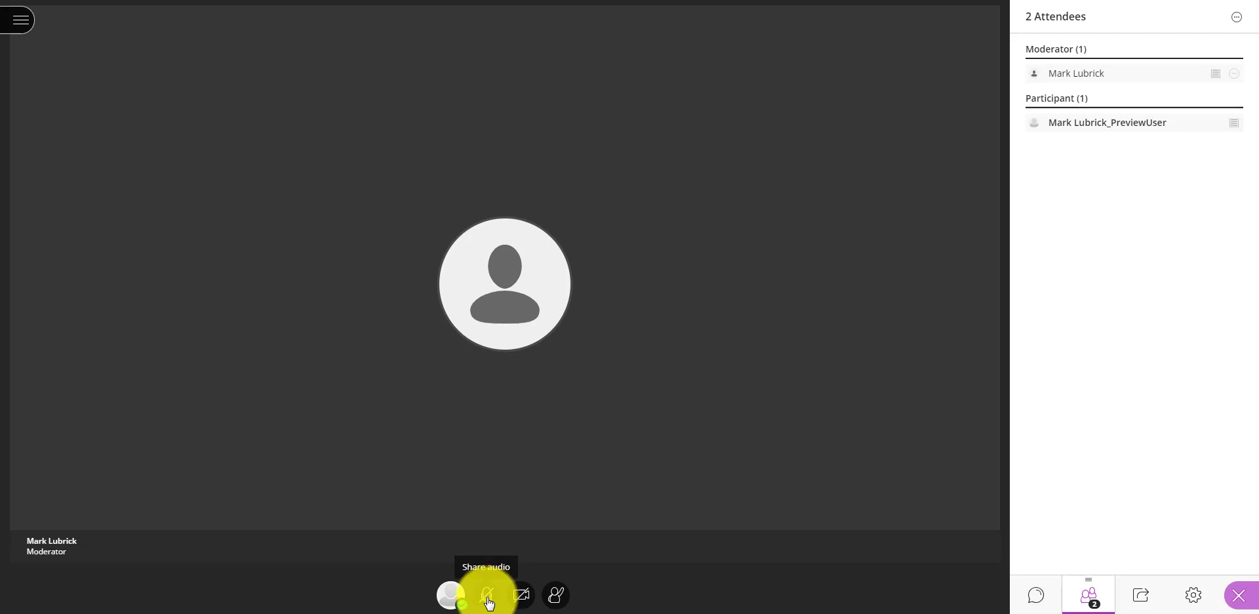
pyautogui.click(486, 594)
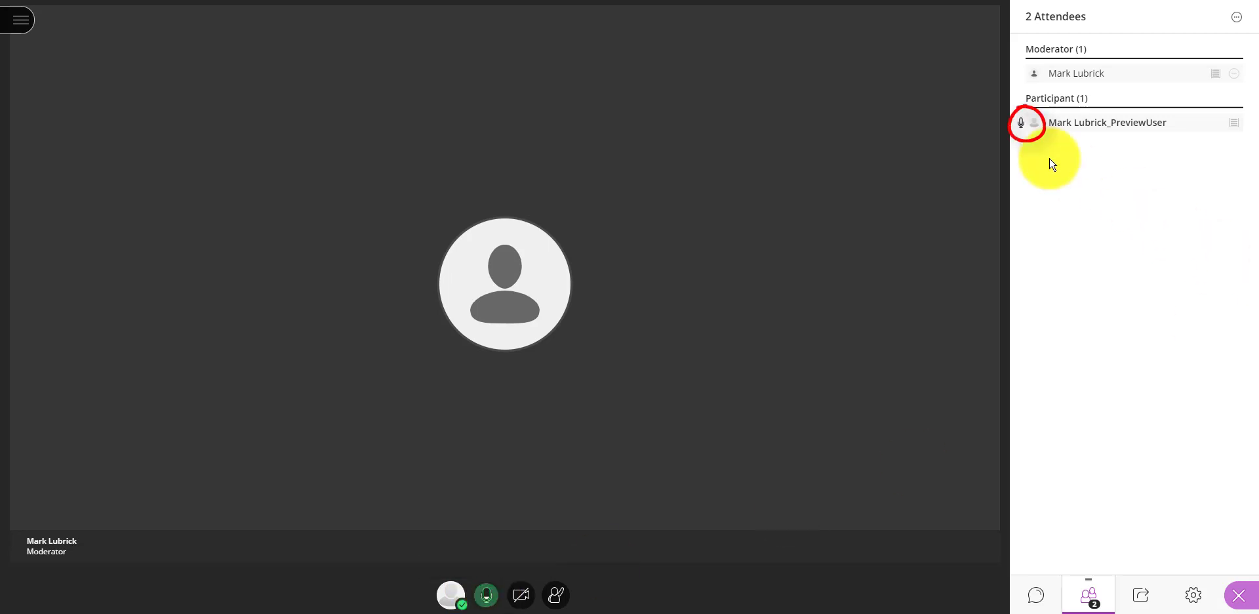
pyautogui.moveTo(485, 594)
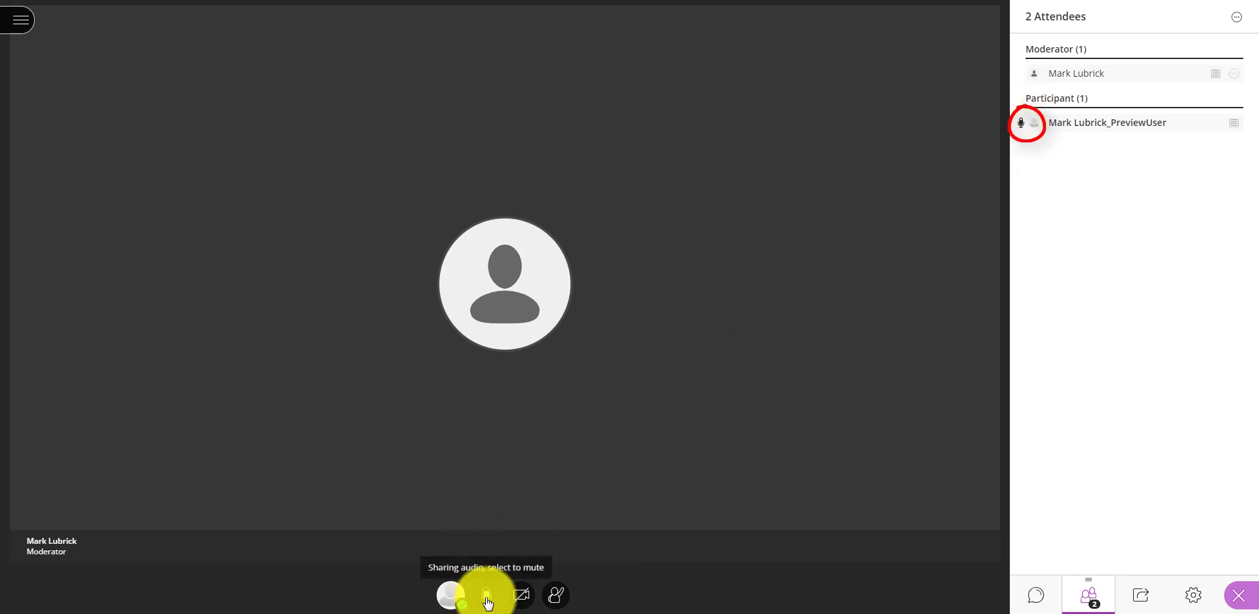
pyautogui.click(485, 594)
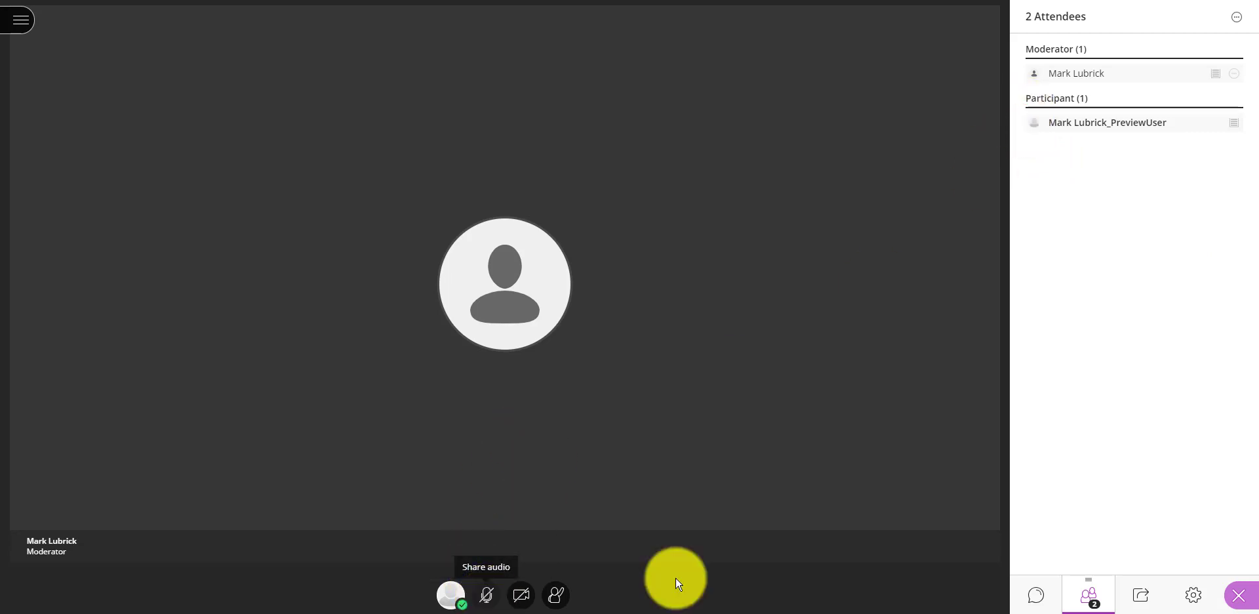
pyautogui.moveTo(1021, 147)
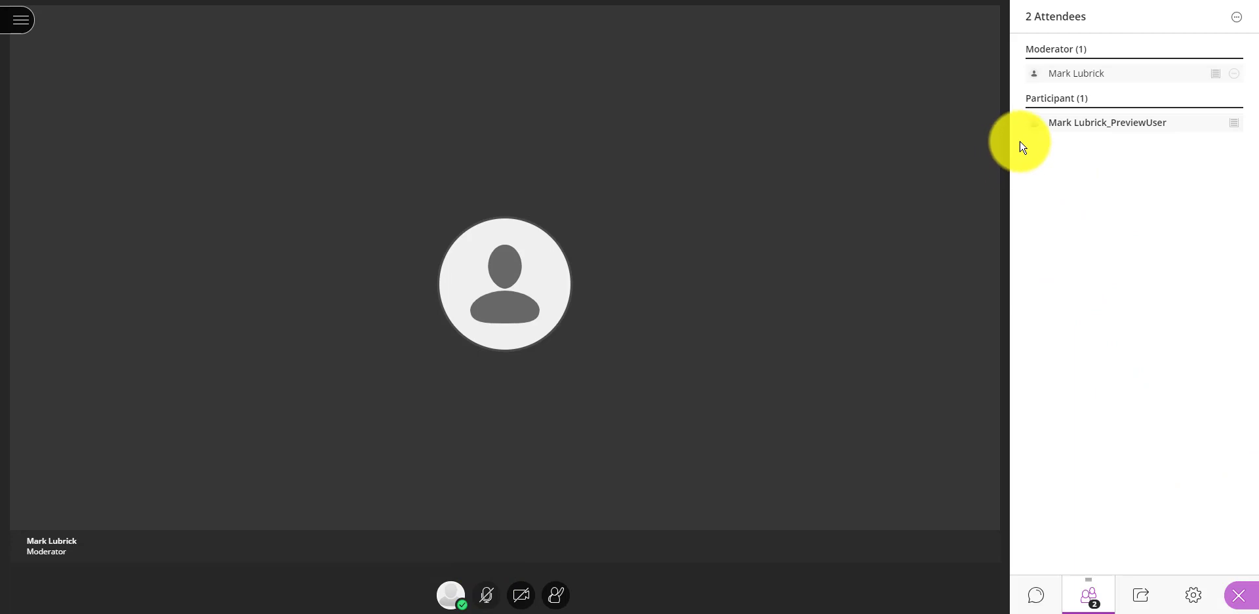
pyautogui.moveTo(1044, 132)
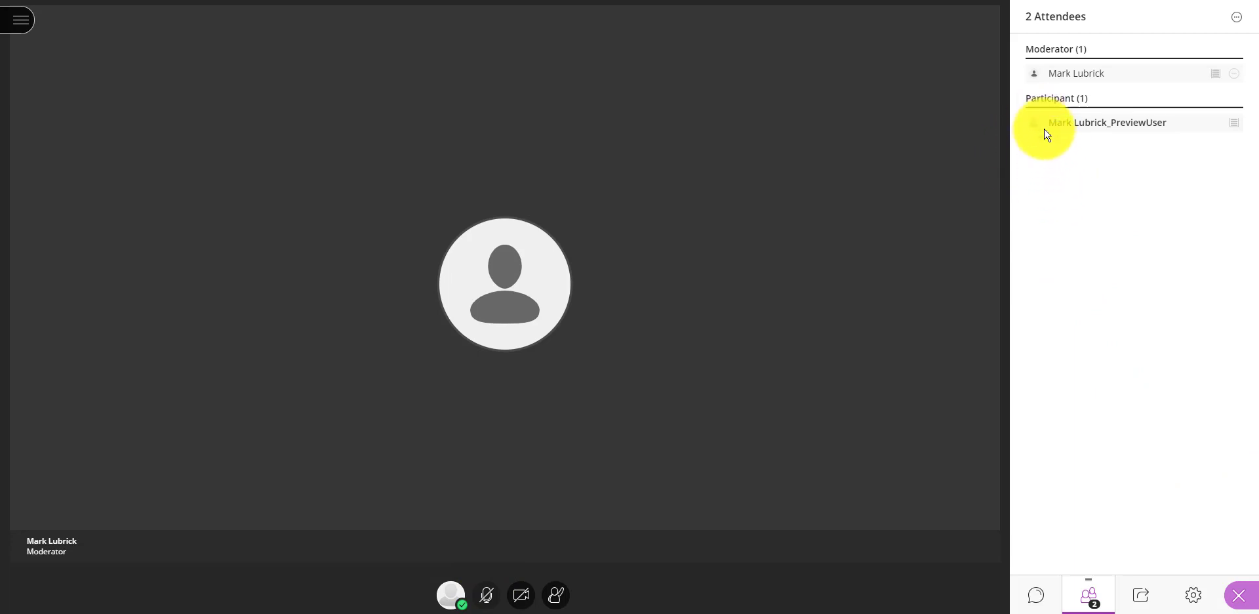
pyautogui.moveTo(1031, 78)
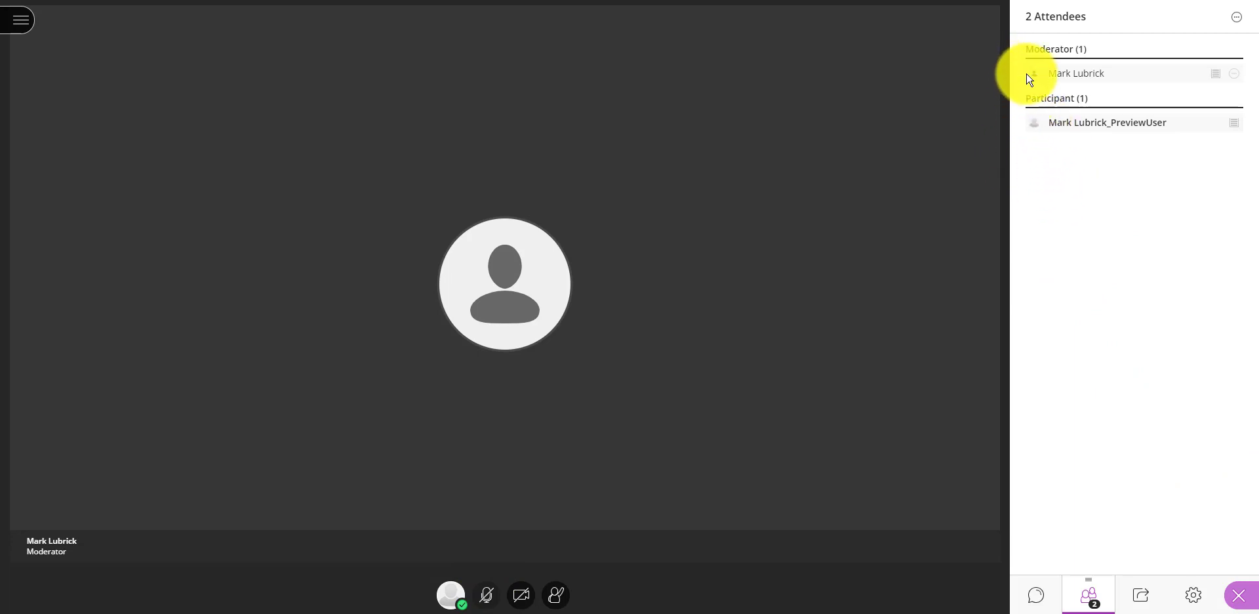
pyautogui.moveTo(1030, 84)
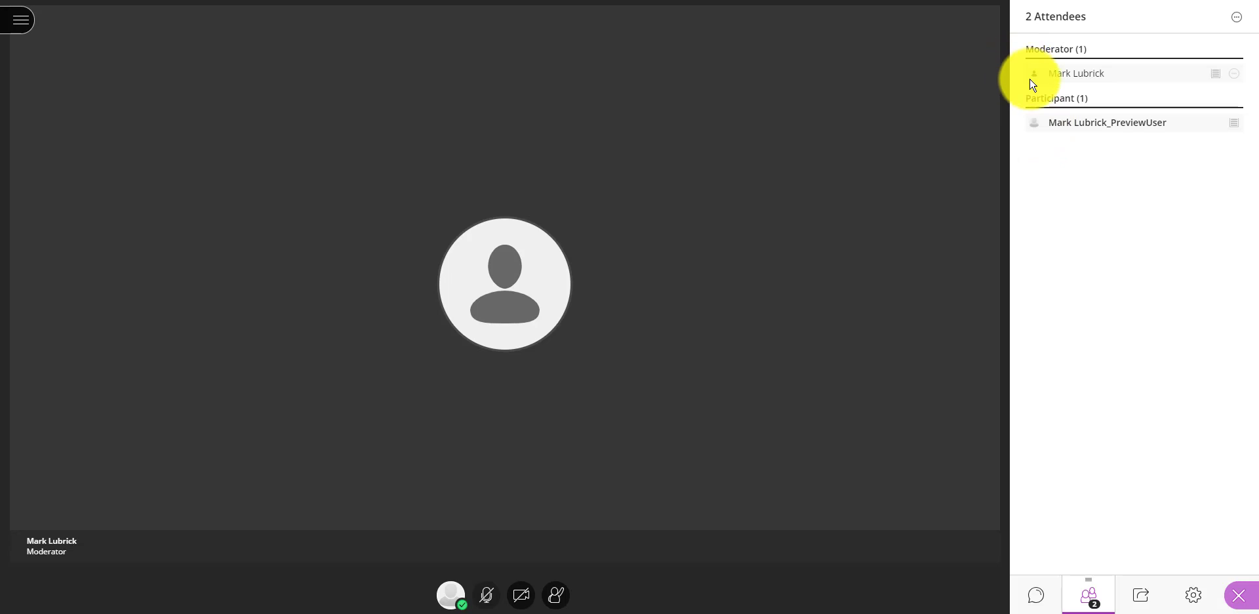
pyautogui.moveTo(1031, 80)
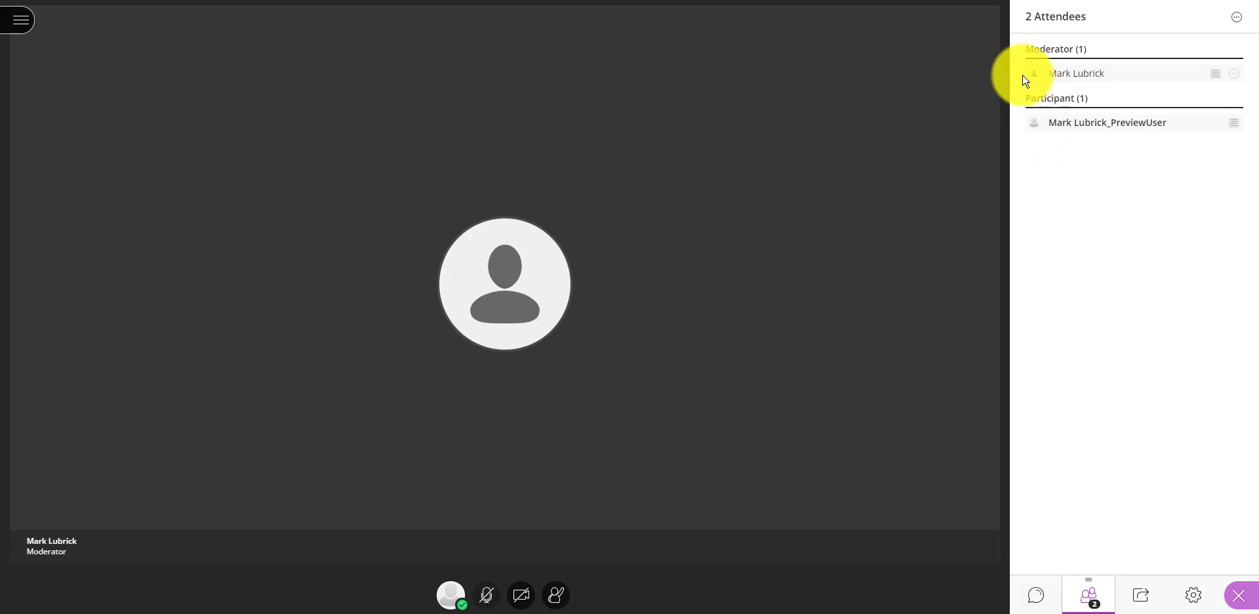
pyautogui.moveTo(1017, 97)
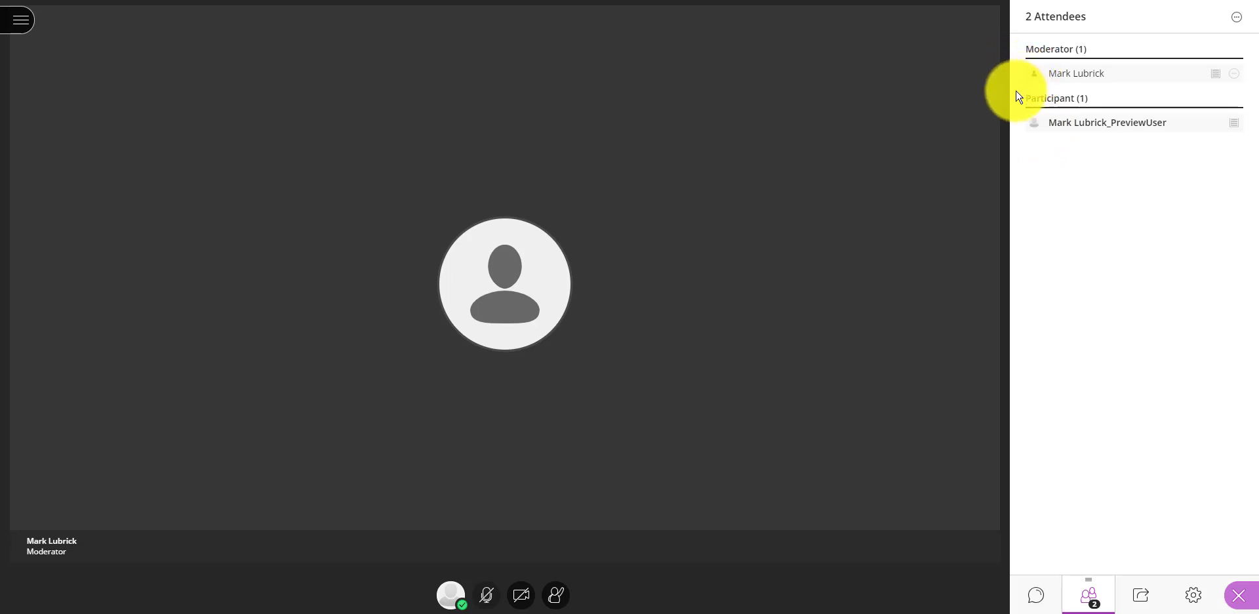
pyautogui.moveTo(1055, 210)
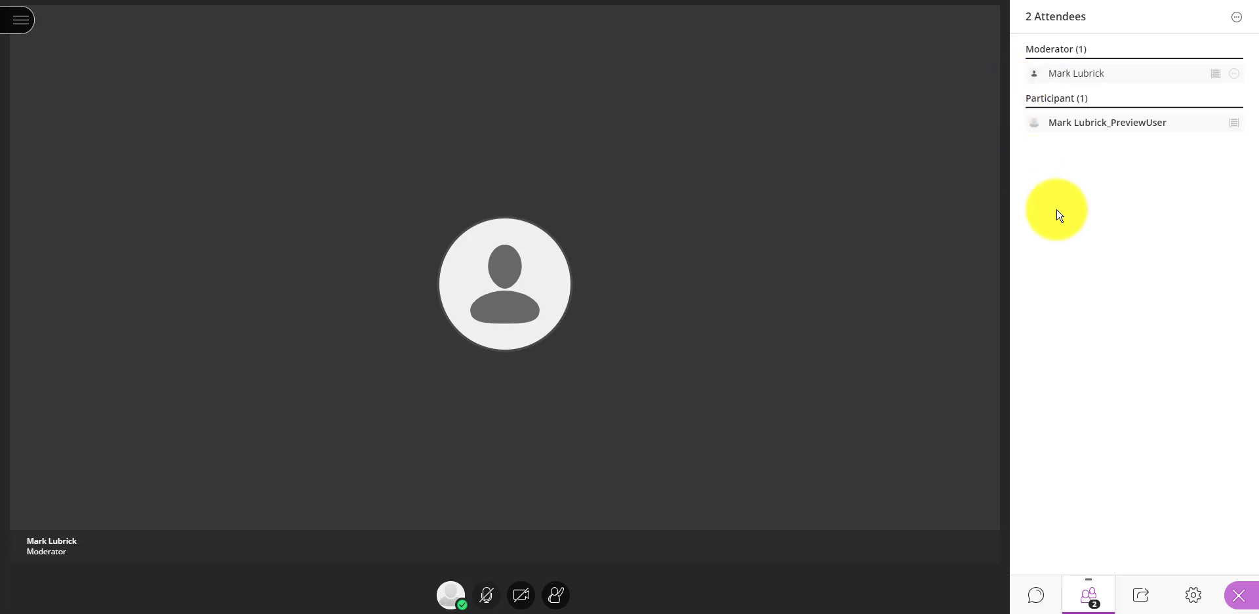
pyautogui.moveTo(1030, 223)
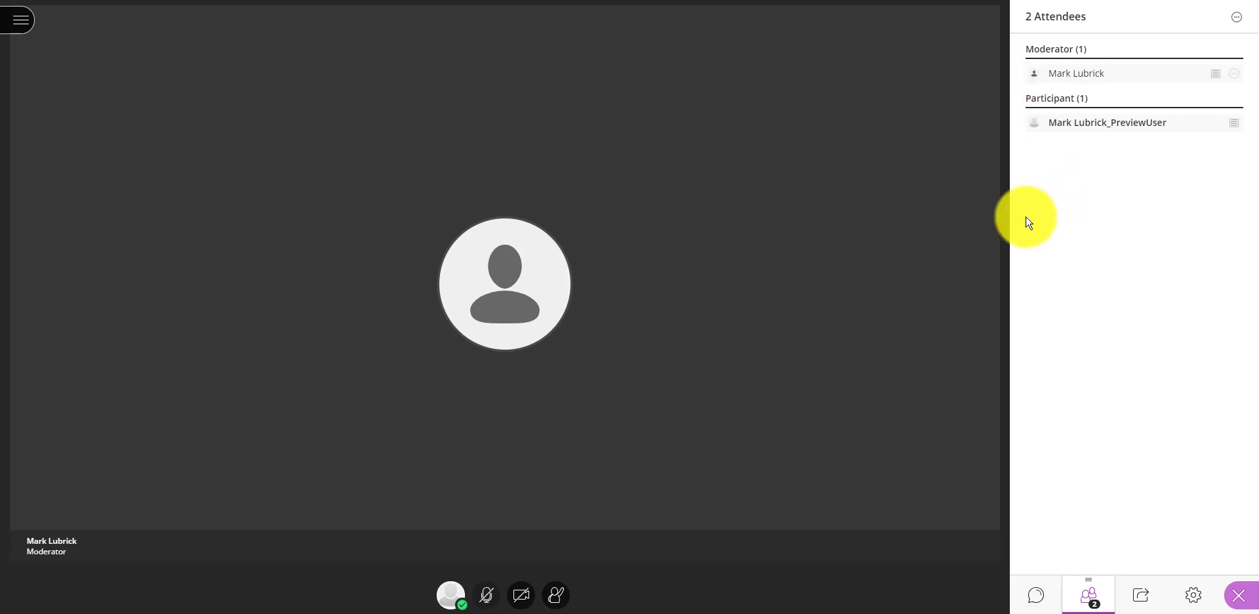
pyautogui.moveTo(1047, 252)
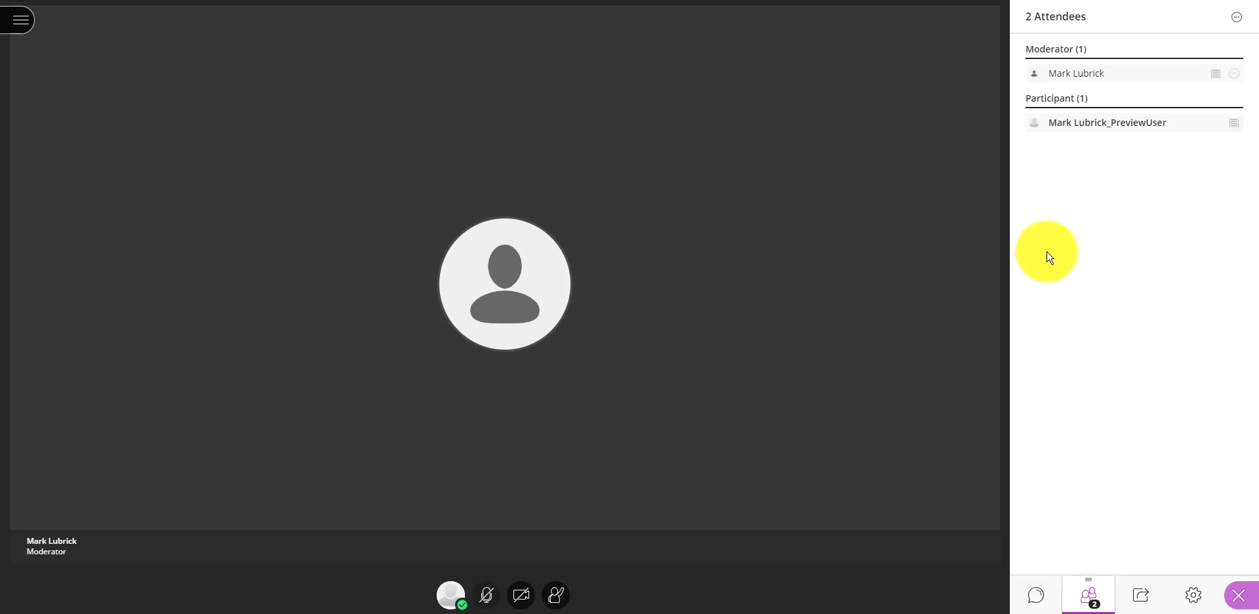
pyautogui.moveTo(1213, 162)
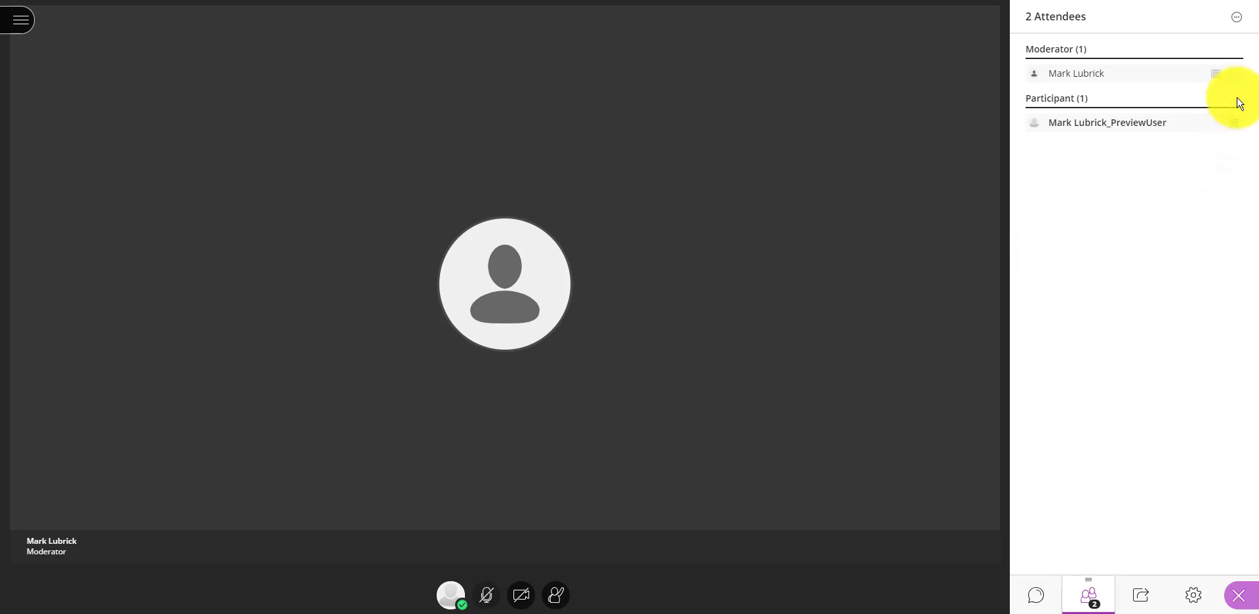
pyautogui.moveTo(1235, 76)
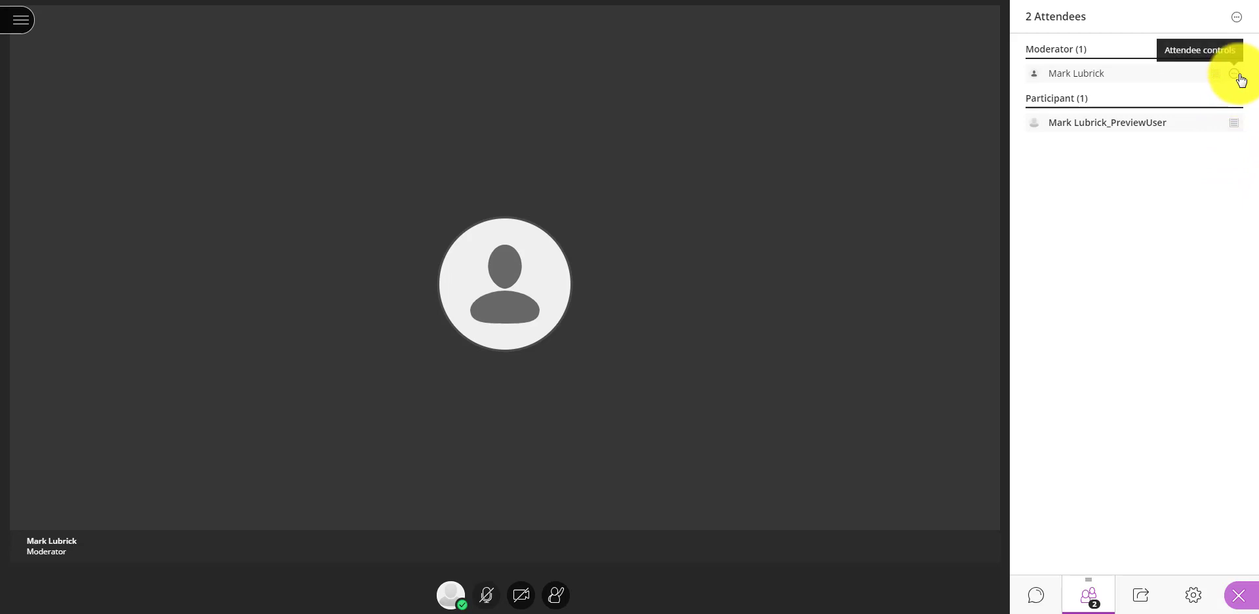
pyautogui.moveTo(1237, 78)
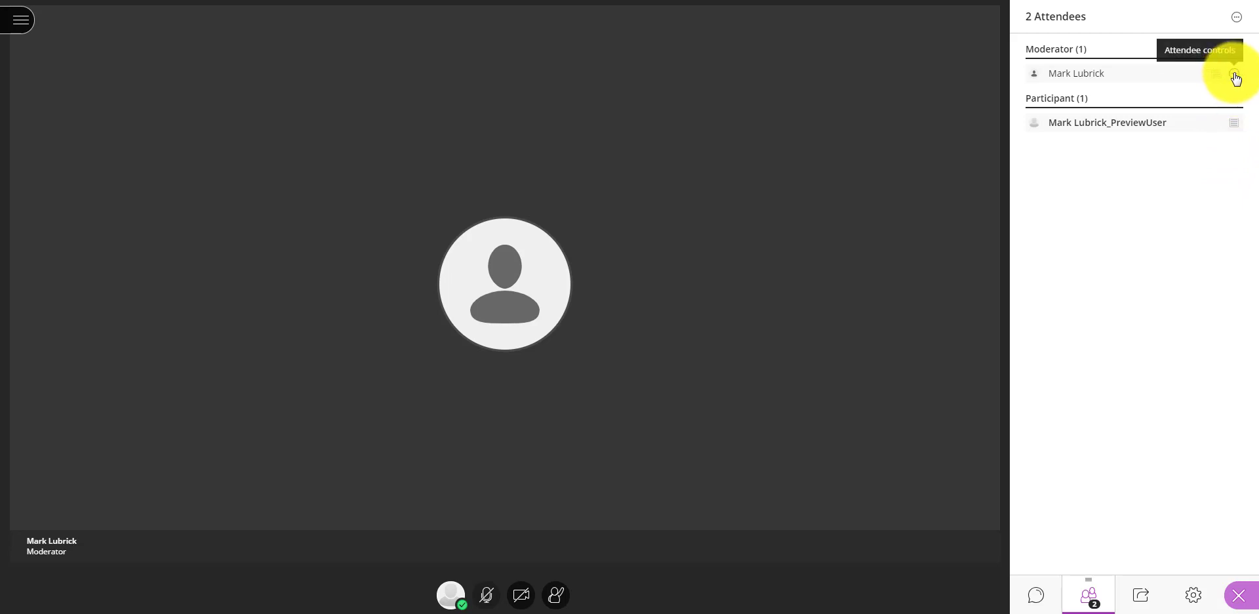
# Choose Send a chat message from the moderator's attendee controls
pyautogui.click(1235, 73)
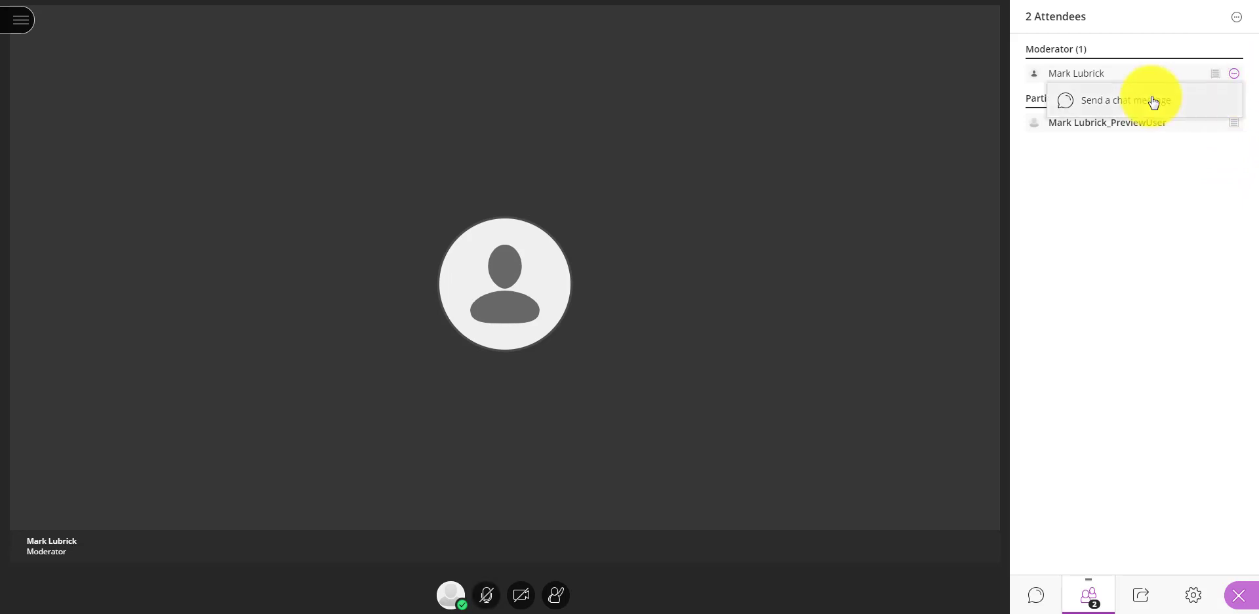
pyautogui.moveTo(1150, 111)
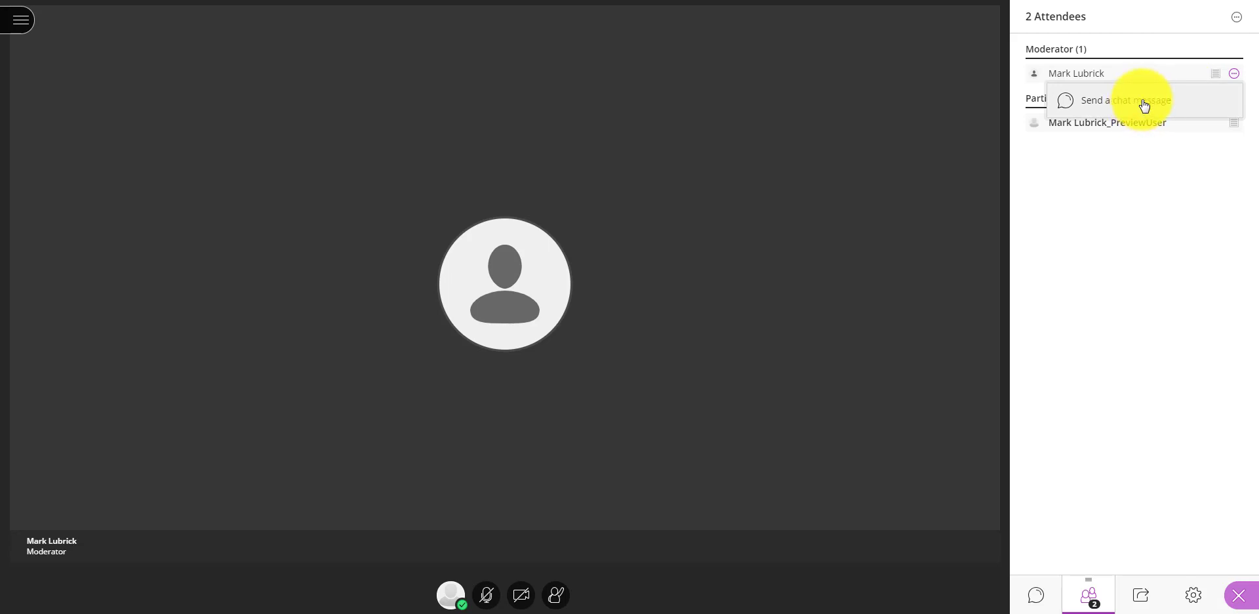
pyautogui.click(1127, 99)
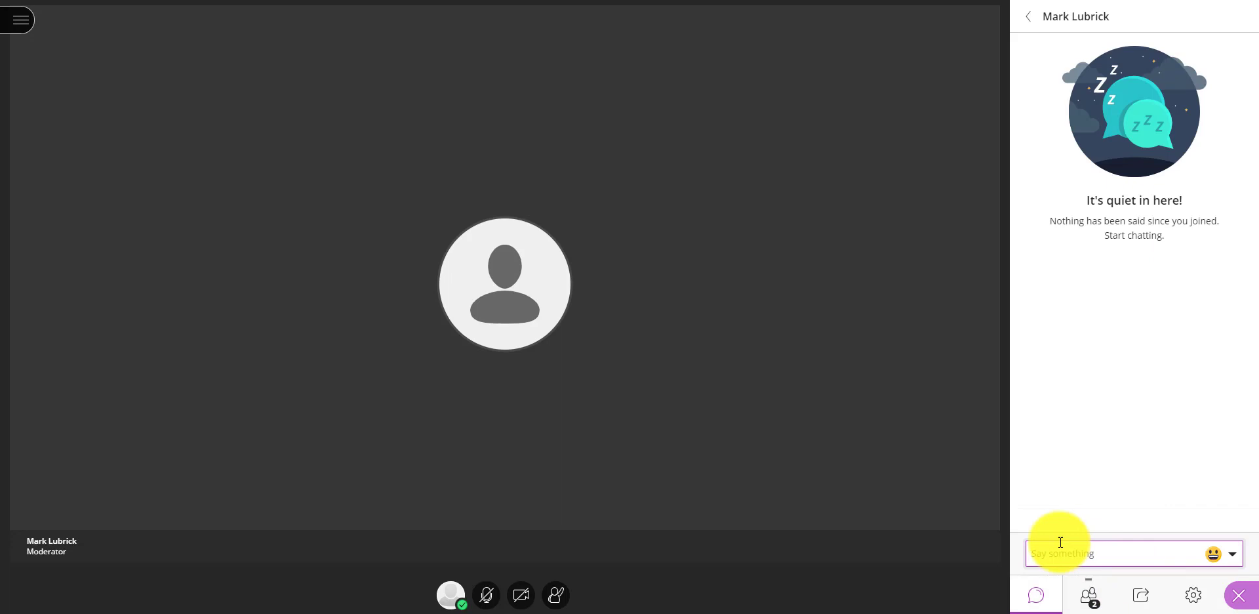
pyautogui.moveTo(1100, 535)
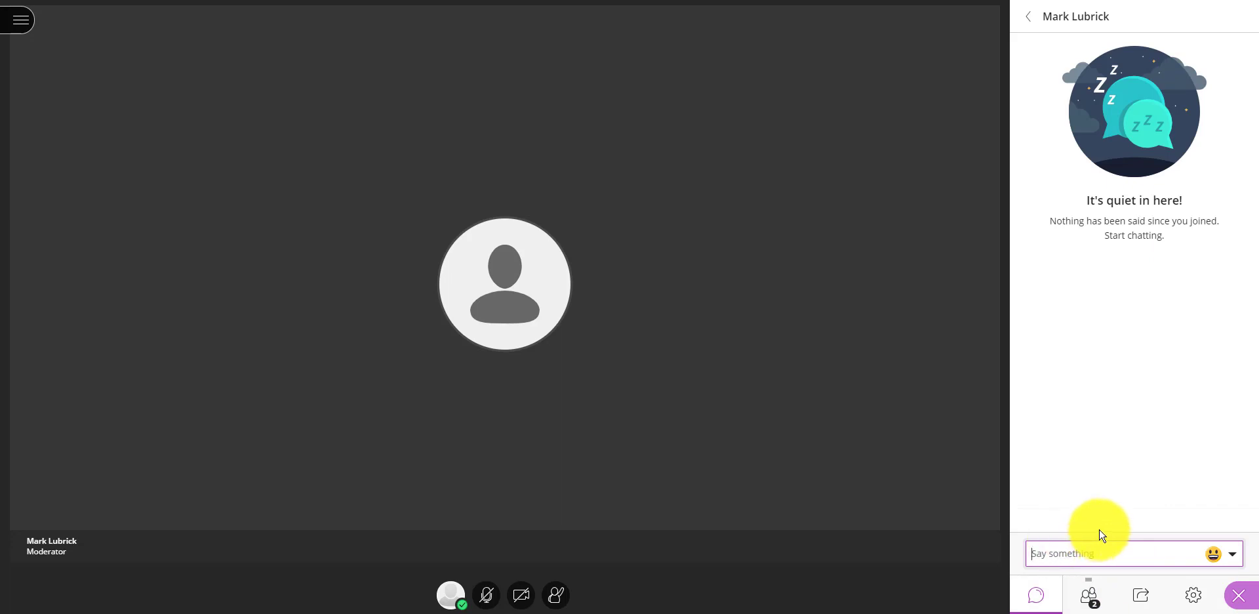
pyautogui.moveTo(1051, 57)
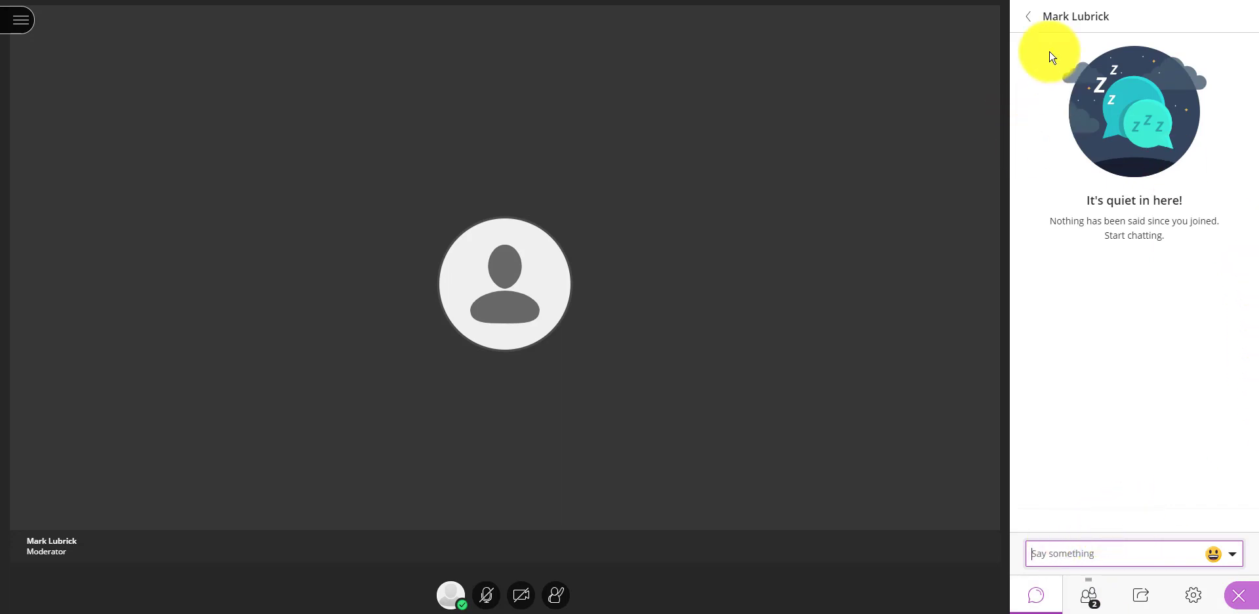
# Go back to the chat list offering Everyone and the moderator's private chat
pyautogui.click(1028, 16)
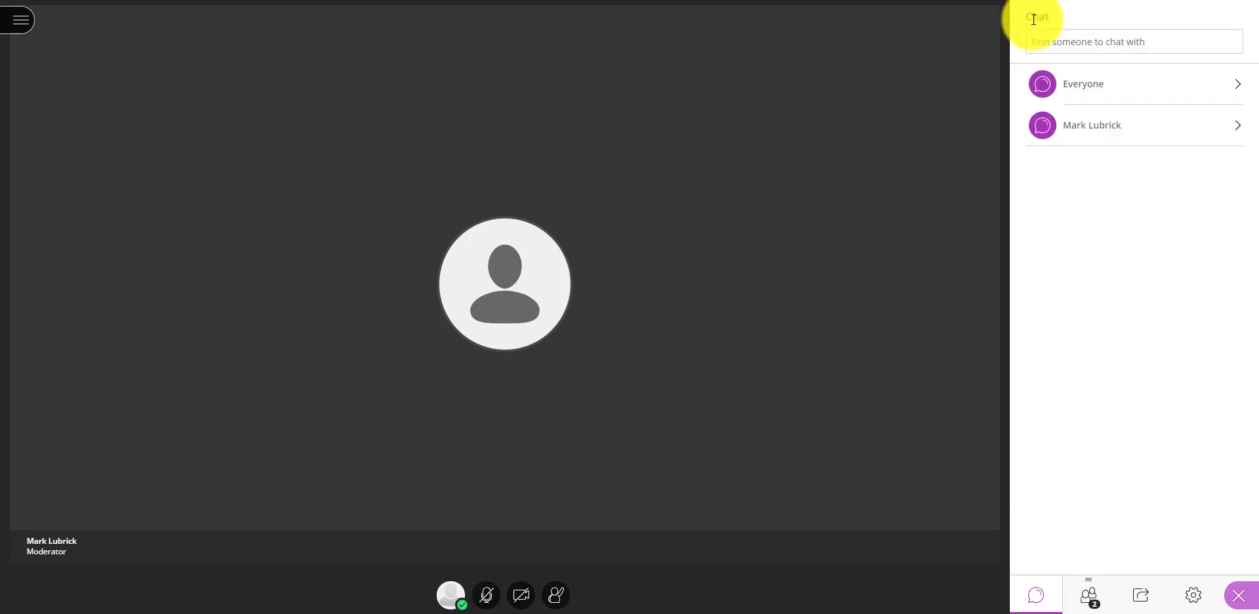
pyautogui.moveTo(1127, 94)
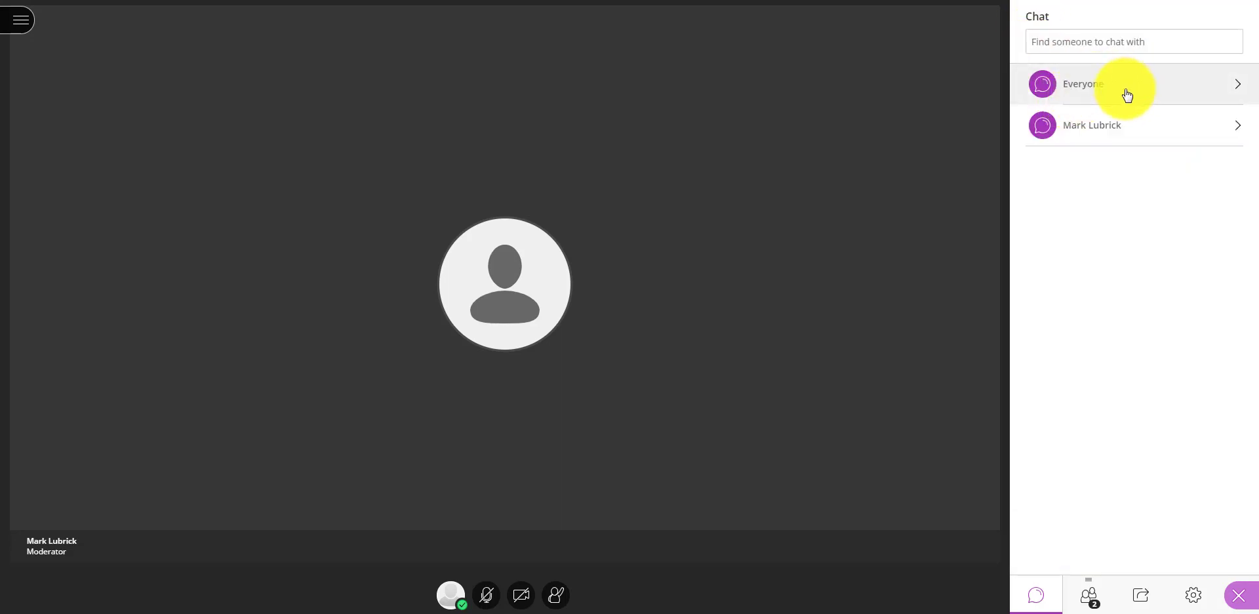